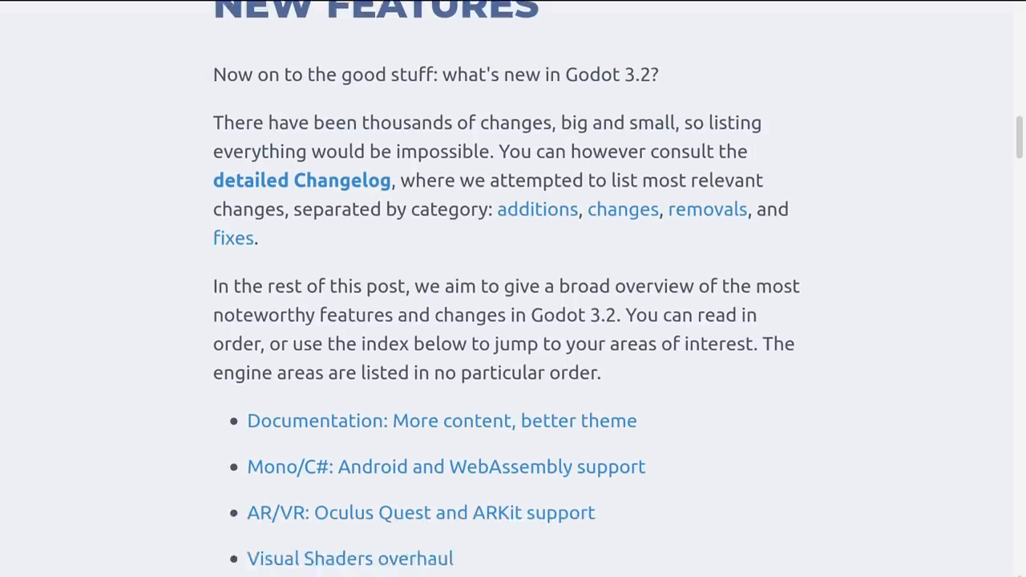
# Set the Godette Sprite3D's Billboard flag to Enabled in the Inspector
pyautogui.scroll(-3)
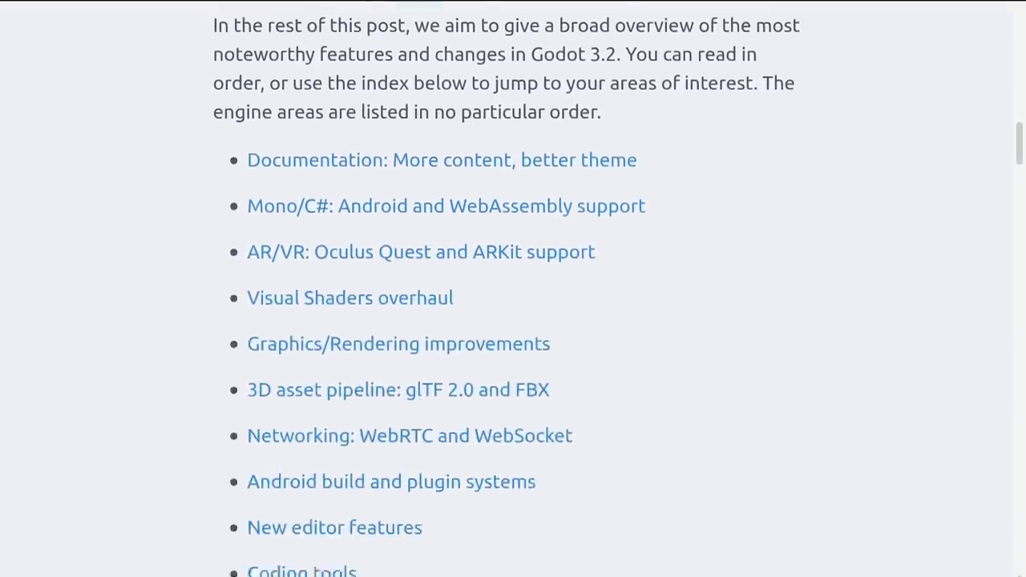
pyautogui.scroll(-3)
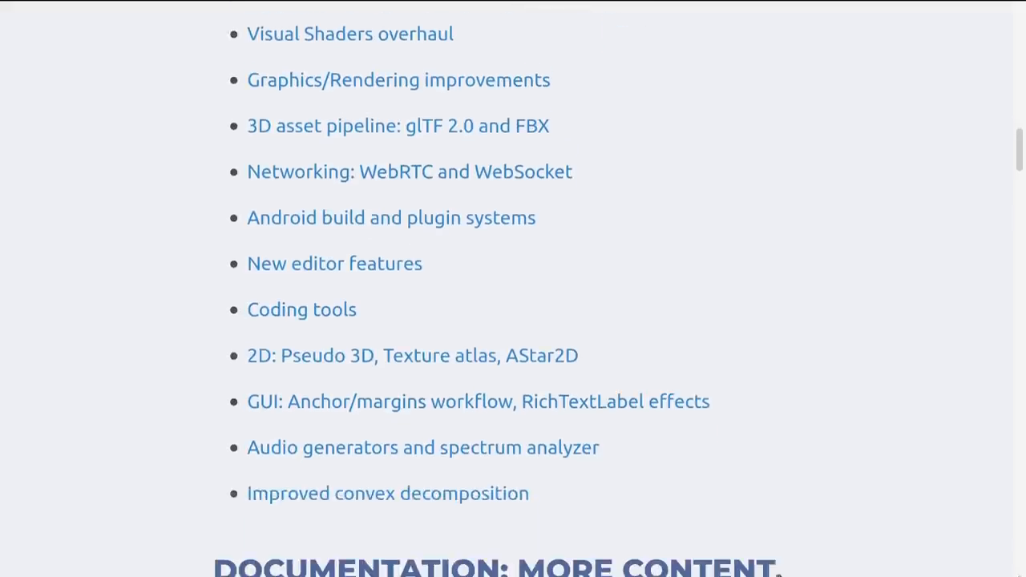
pyautogui.scroll(-3)
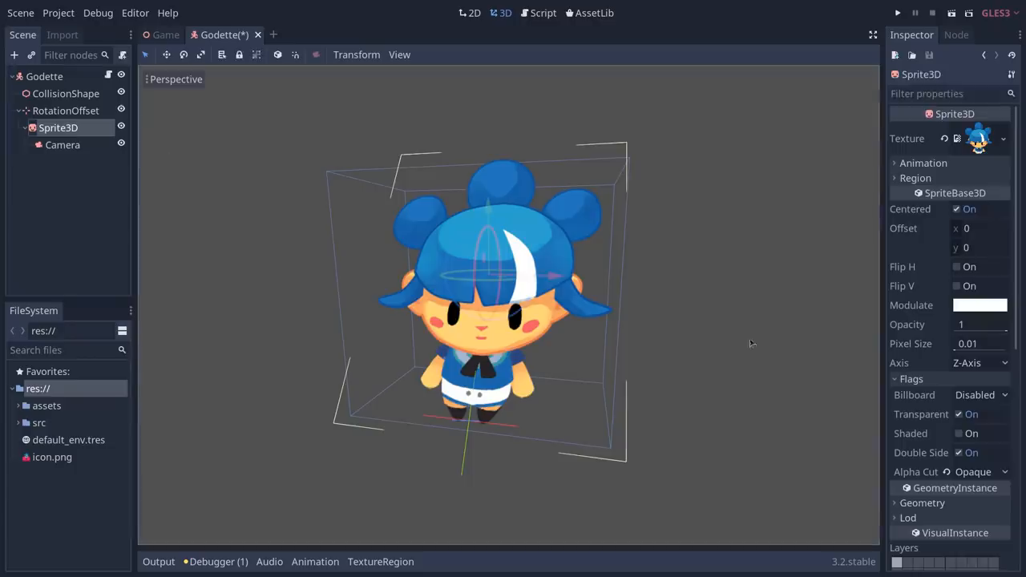
pyautogui.click(985, 395)
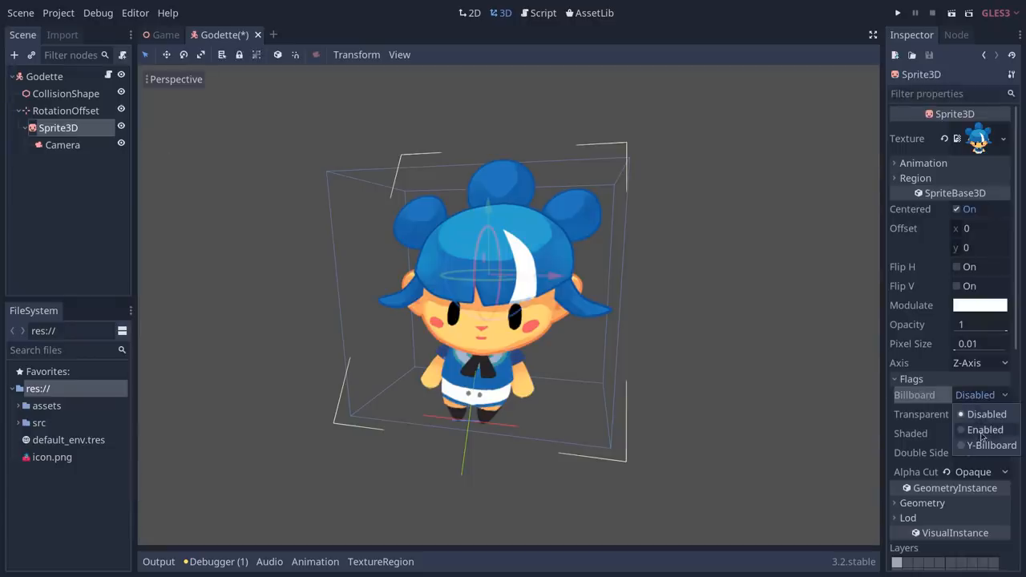
pyautogui.click(986, 430)
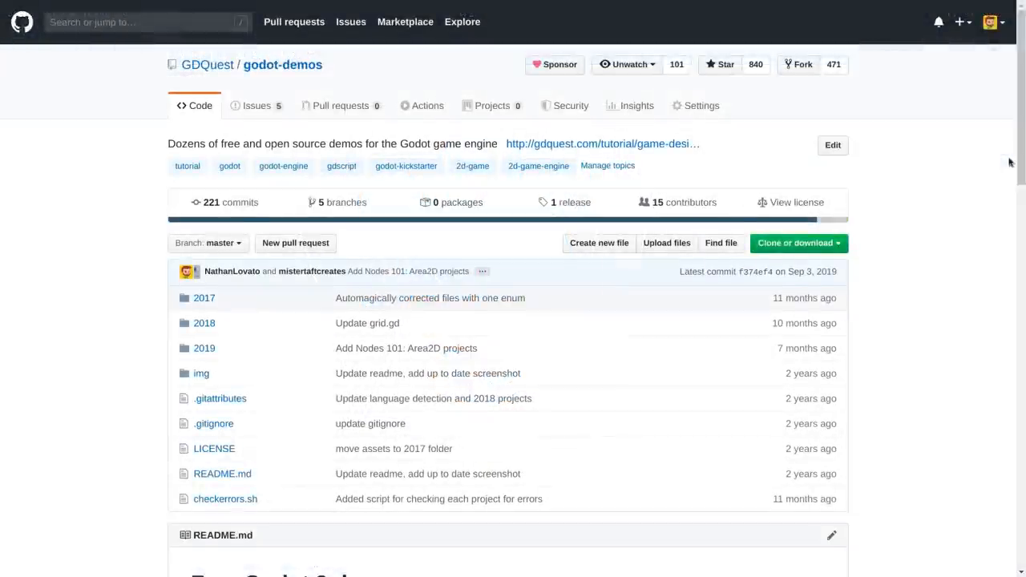
pyautogui.scroll(-3)
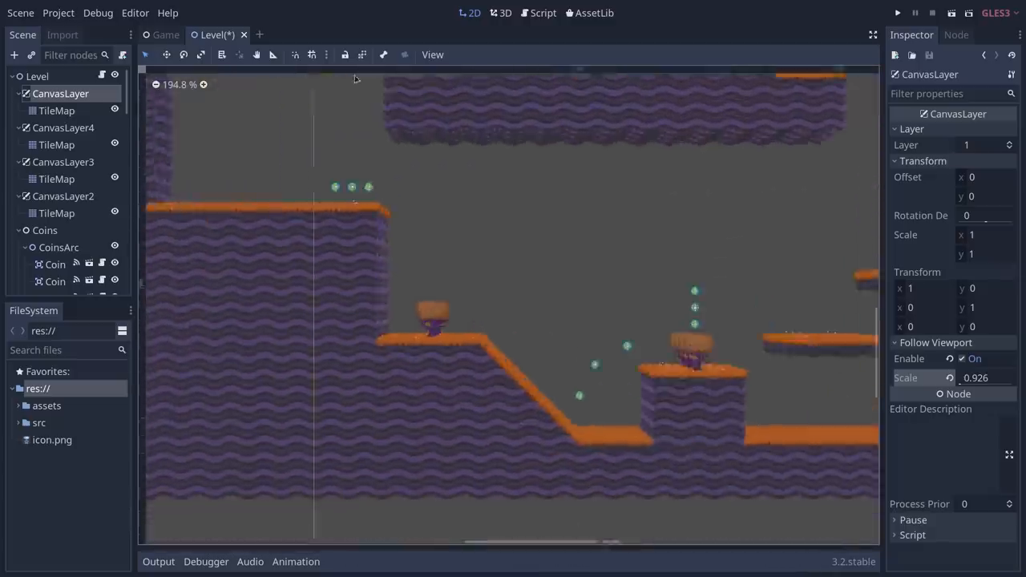
pyautogui.scroll(3)
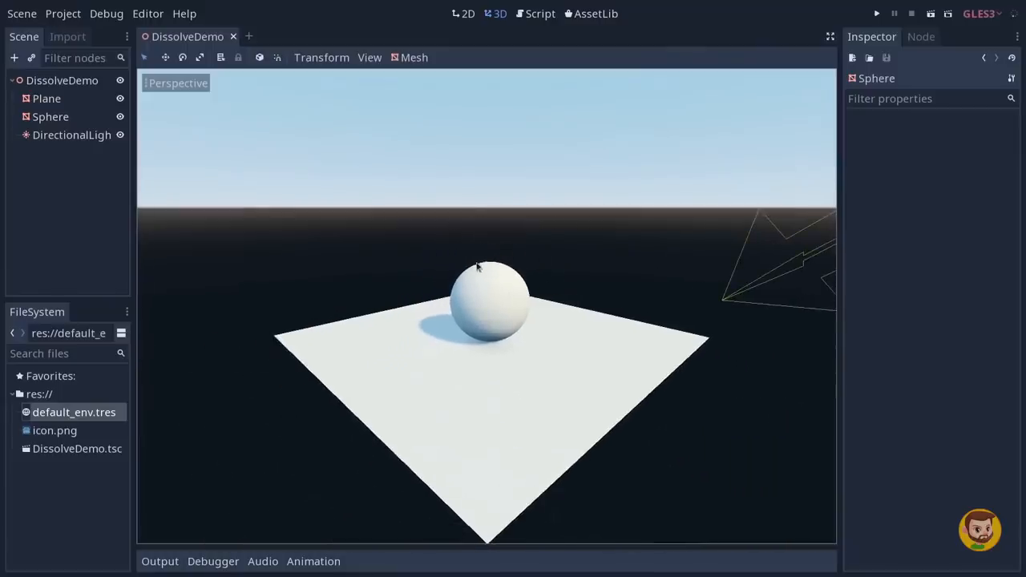
pyautogui.click(876, 14)
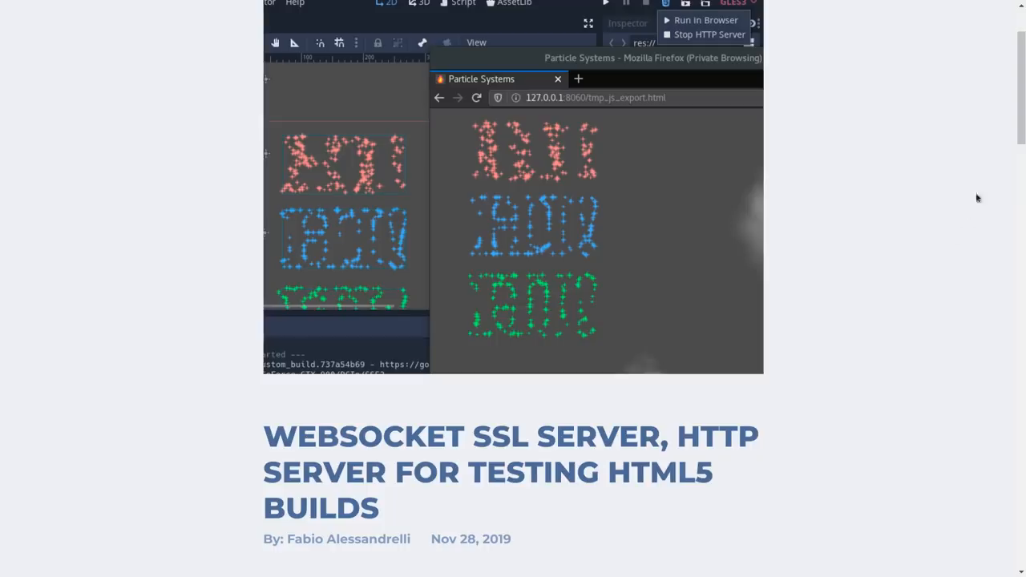
pyautogui.scroll(-3)
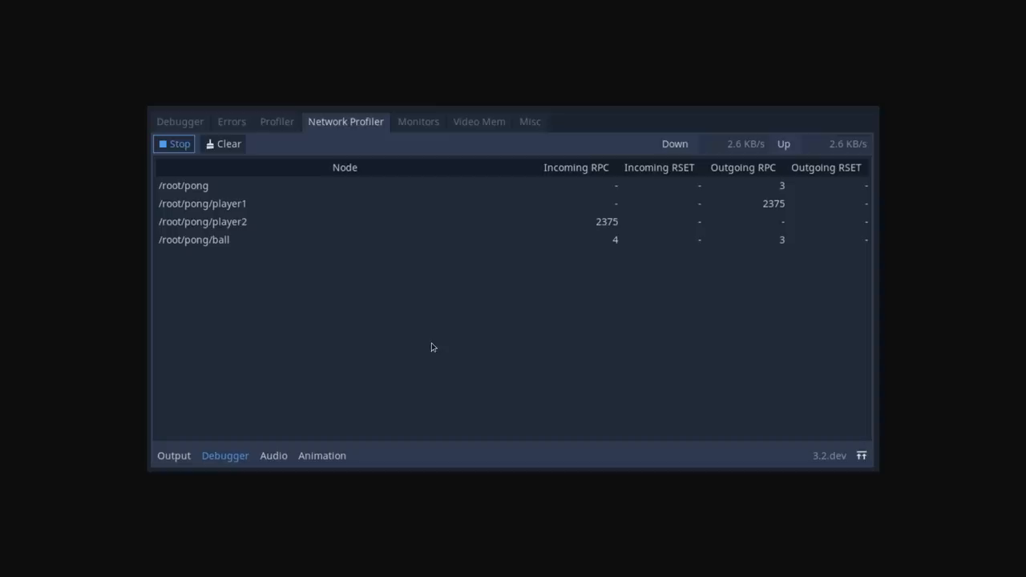
pyautogui.moveTo(476, 255)
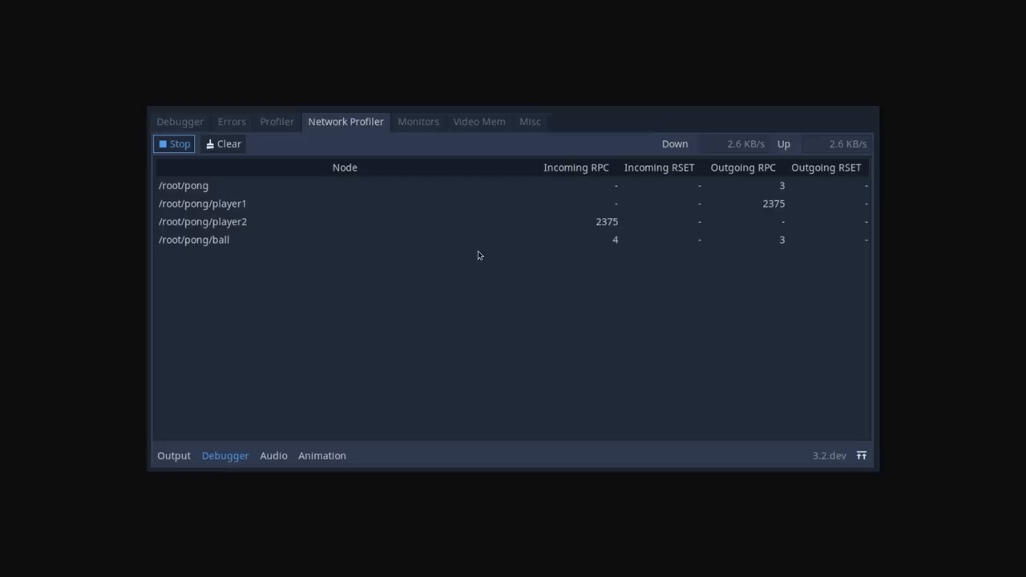
pyautogui.moveTo(427, 278)
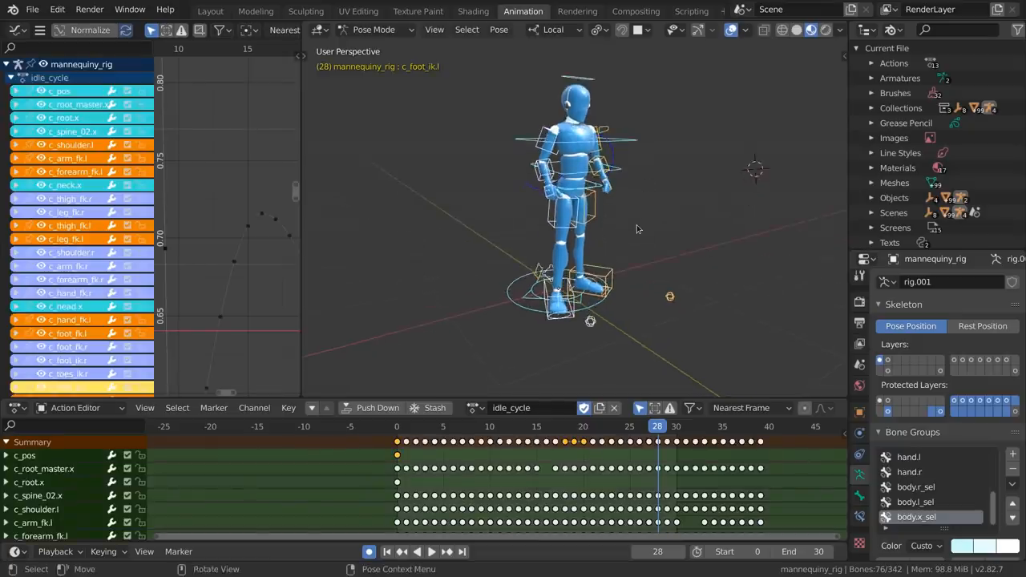
# Set the mannequin rig's active action to run_cycle in the Action Editor
pyautogui.click(416, 551)
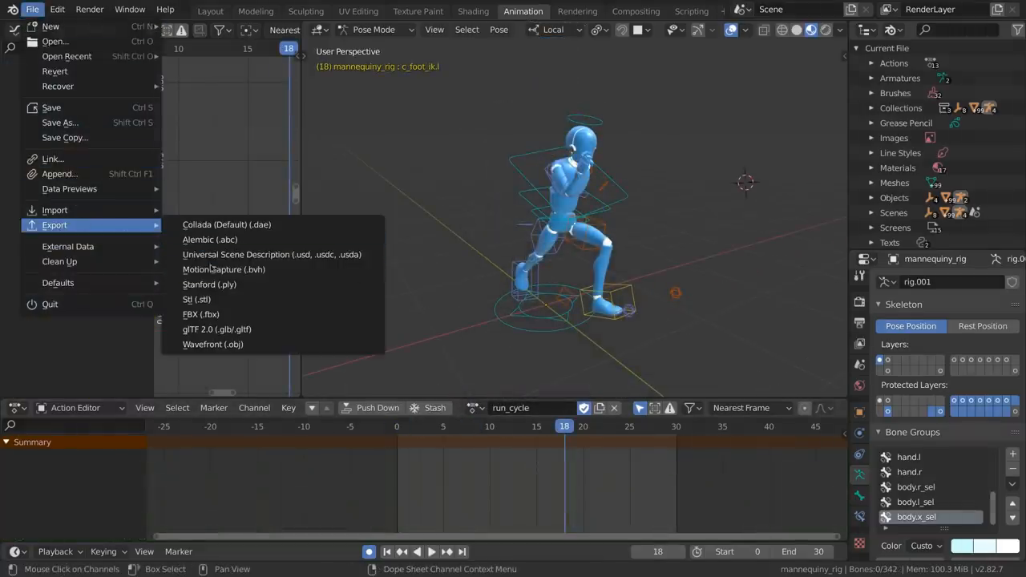
pyautogui.moveTo(217, 329)
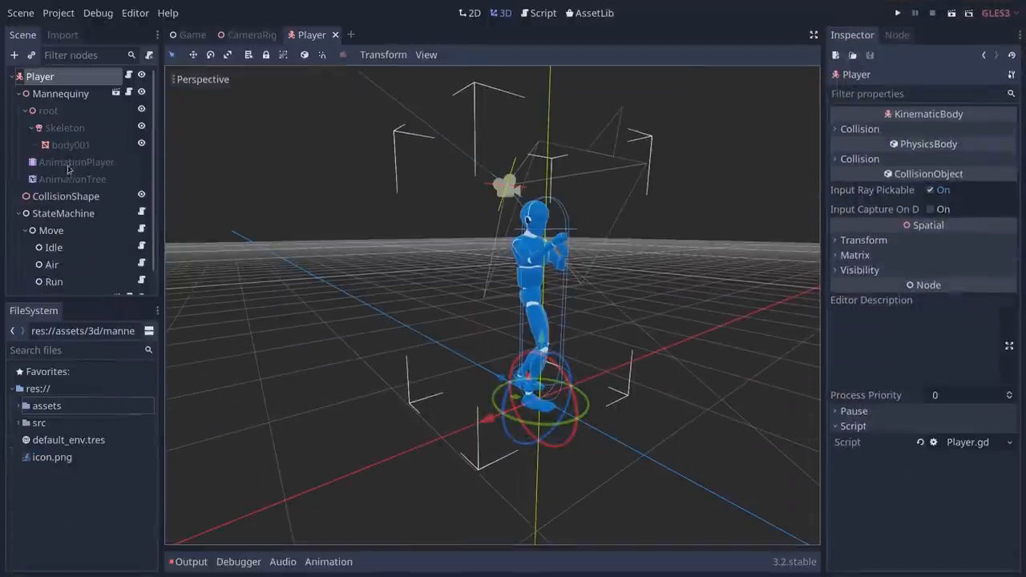
# Select the mannequin's AnimationPlayer and play its run animation
pyautogui.click(76, 161)
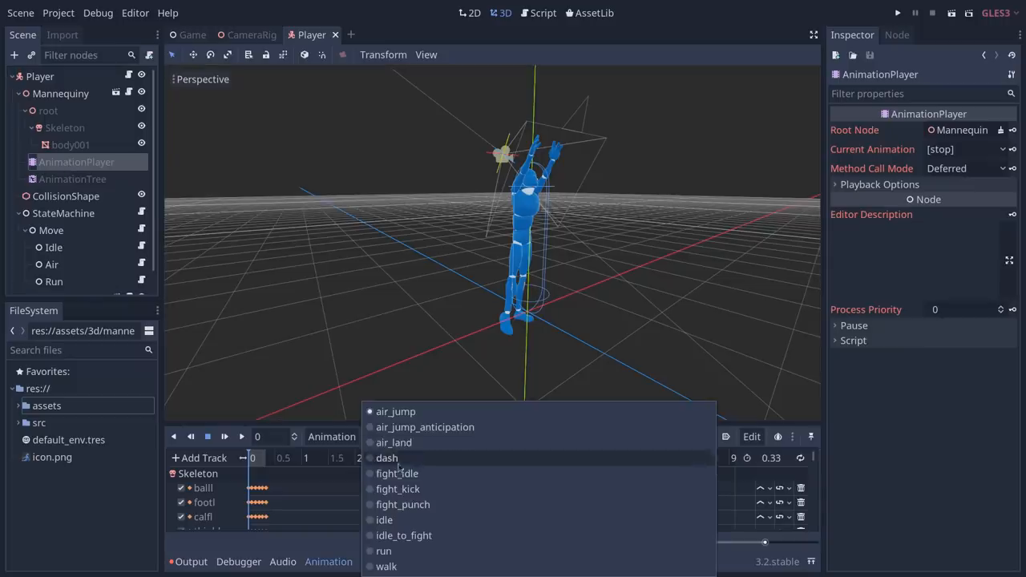
pyautogui.click(383, 550)
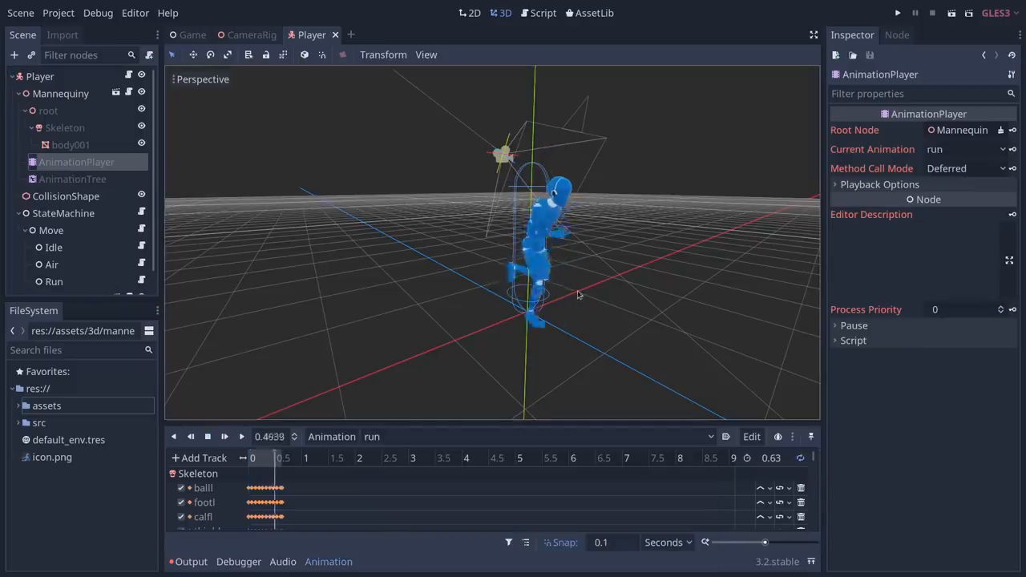
pyautogui.click(897, 12)
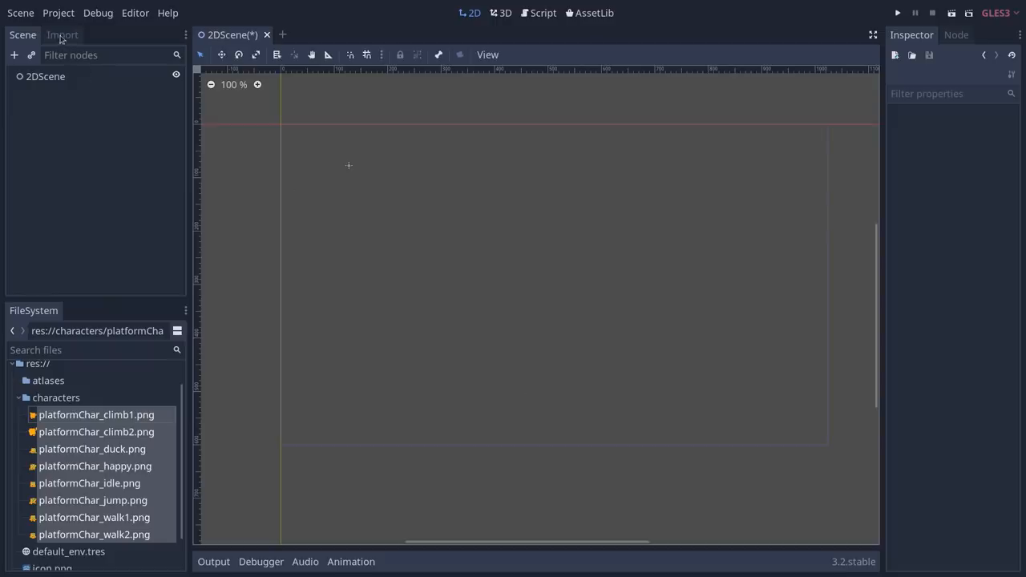
# Reimport the platformChar images as a TextureAtlas and drag a character sprite into the 2D scene
pyautogui.click(62, 34)
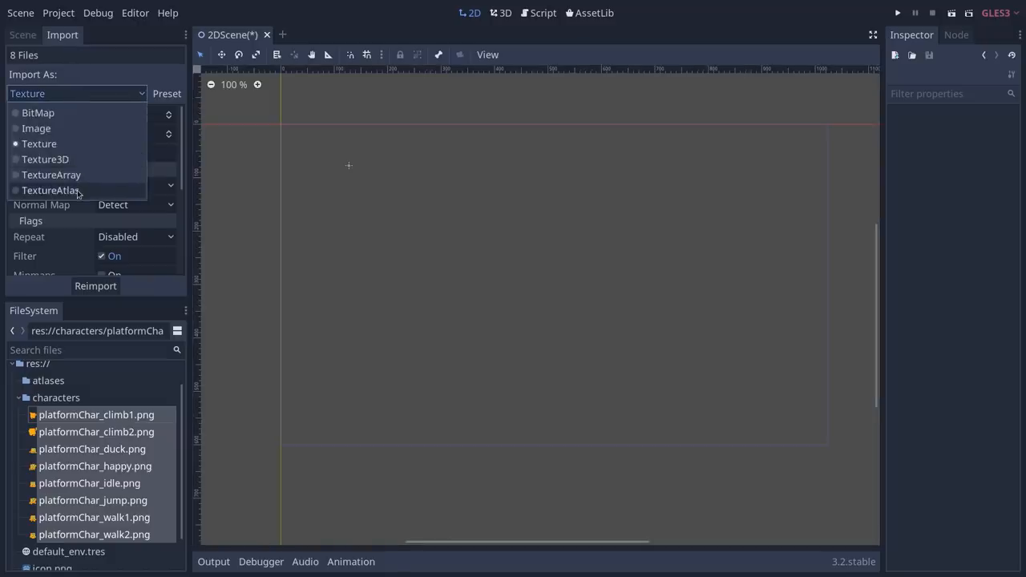
pyautogui.click(52, 190)
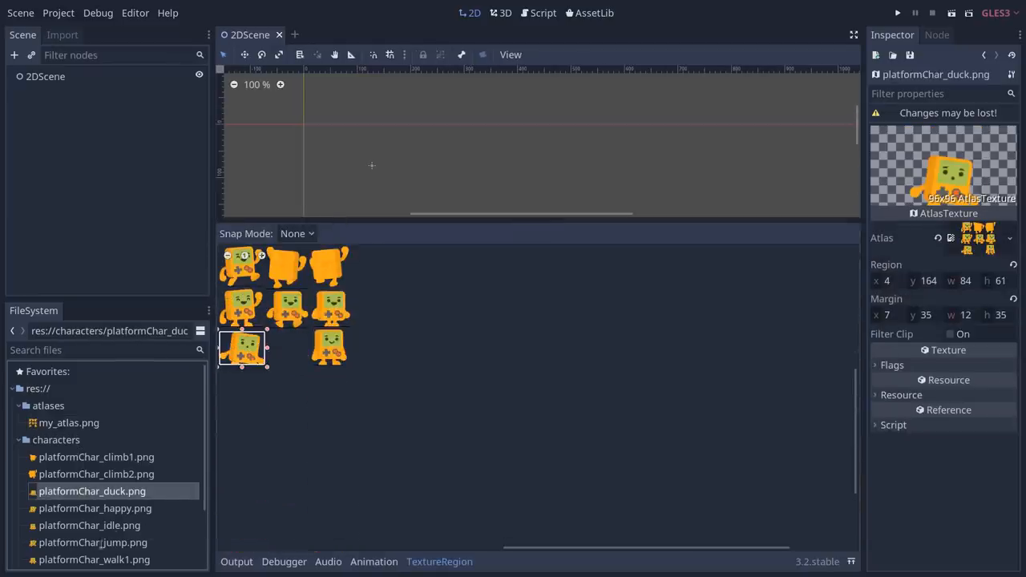
pyautogui.moveTo(94, 508); pyautogui.dragTo(337, 205)
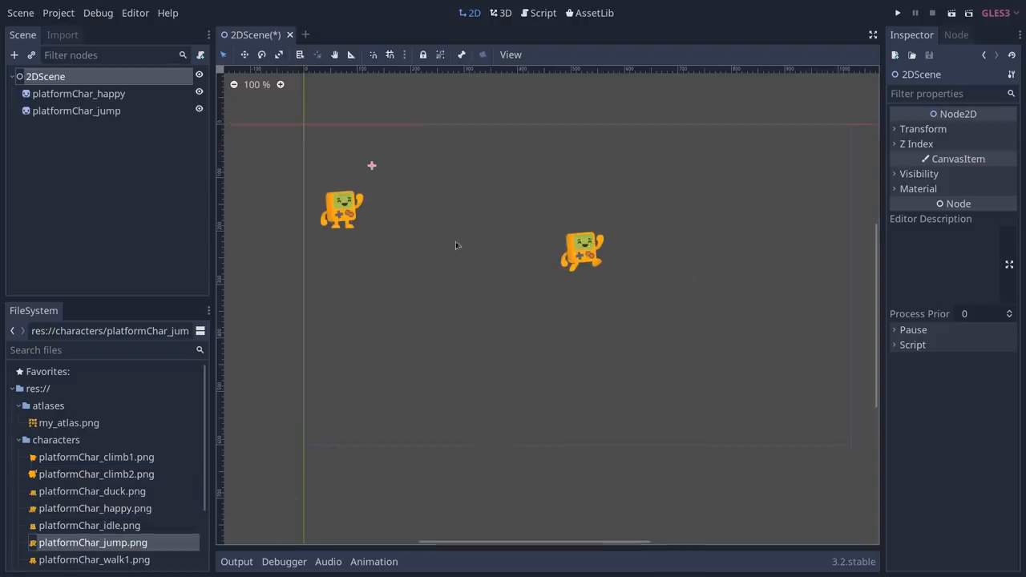
# Create a new editor feature profile named '2D Development'
pyautogui.click(144, 14)
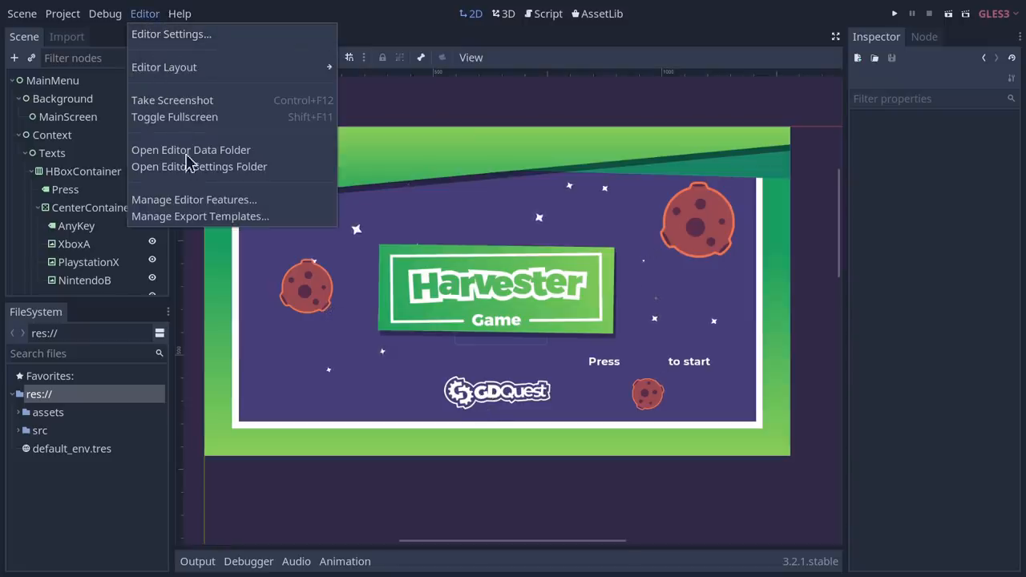
pyautogui.click(193, 198)
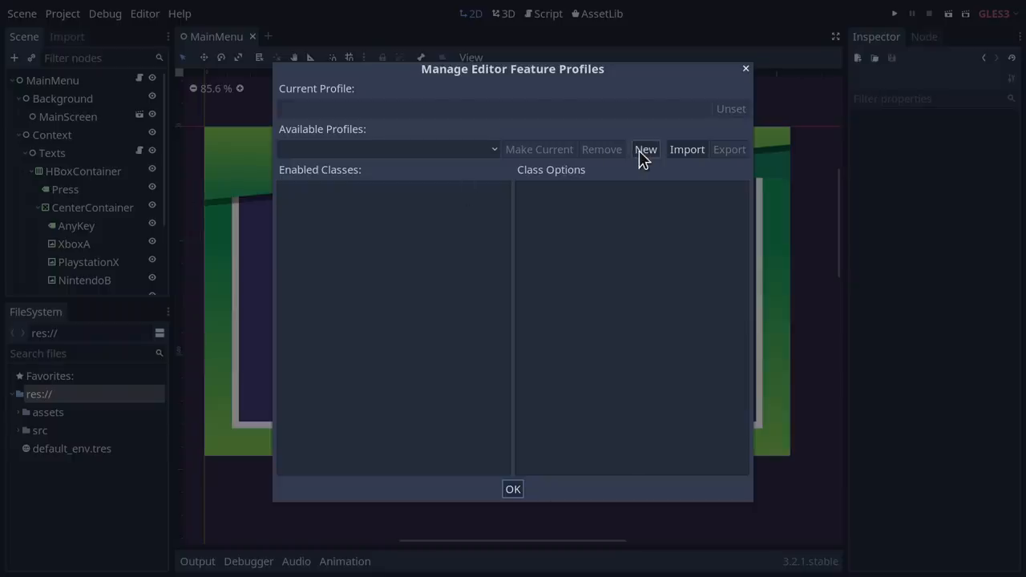
pyautogui.click(646, 149)
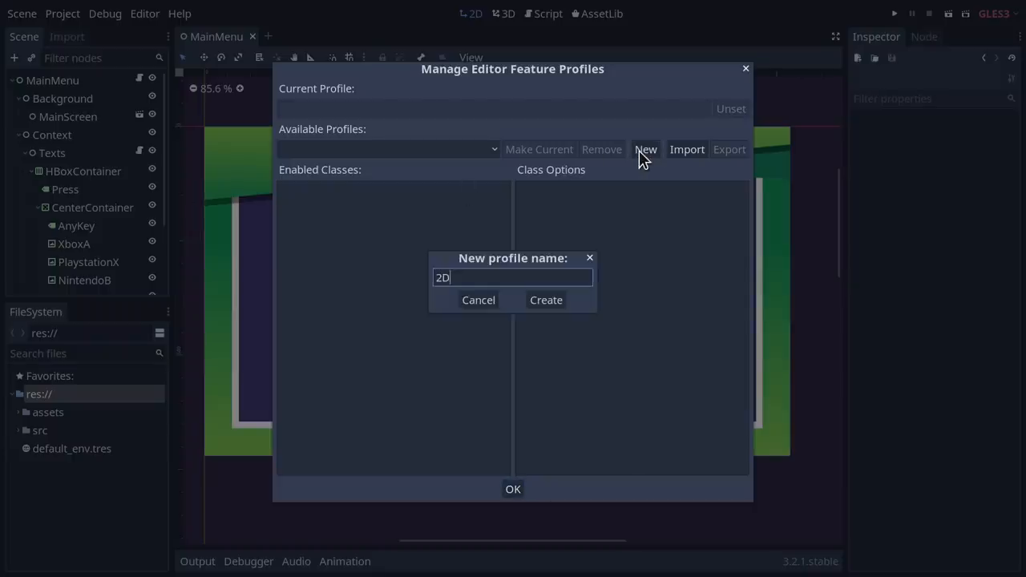
pyautogui.write('Development')
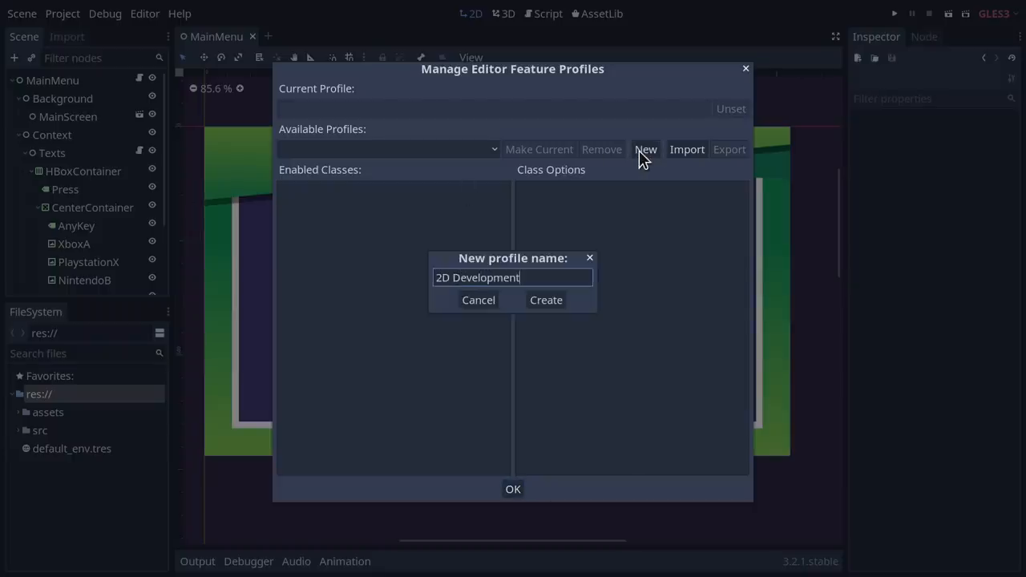
pyautogui.click(546, 300)
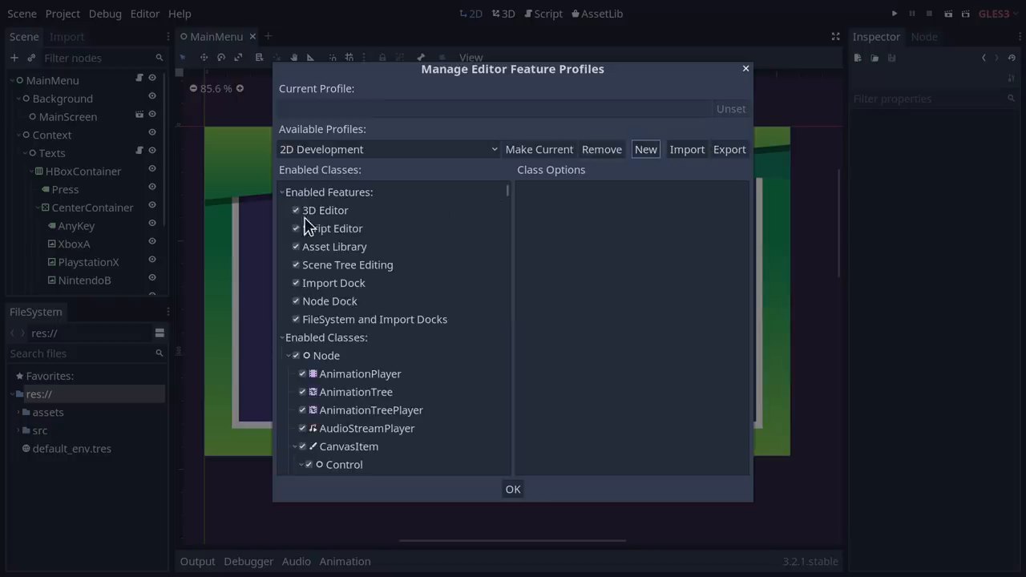
# Disable the 3D Editor feature in the 2D Development profile
pyautogui.click(296, 210)
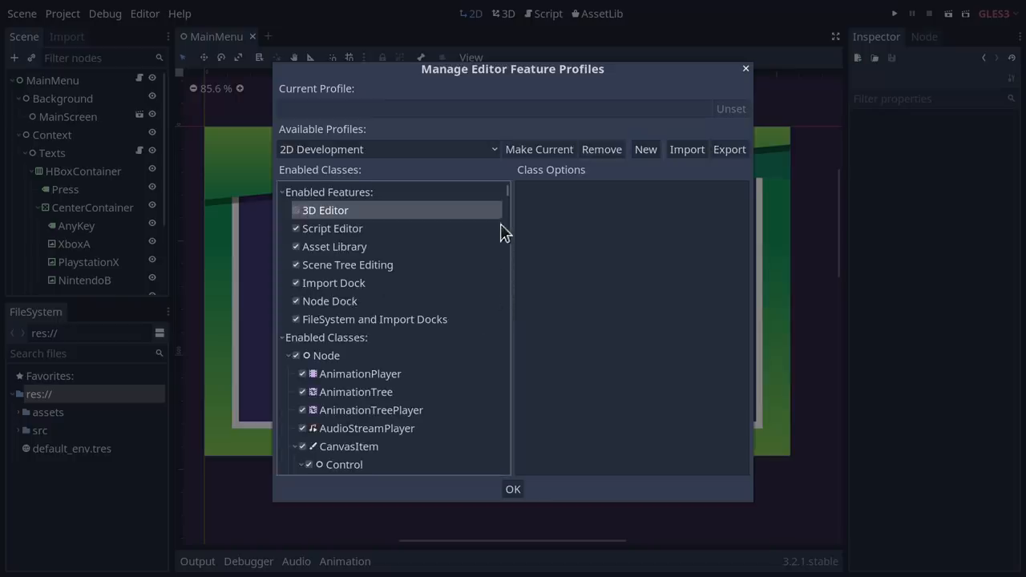
pyautogui.scroll(-3)
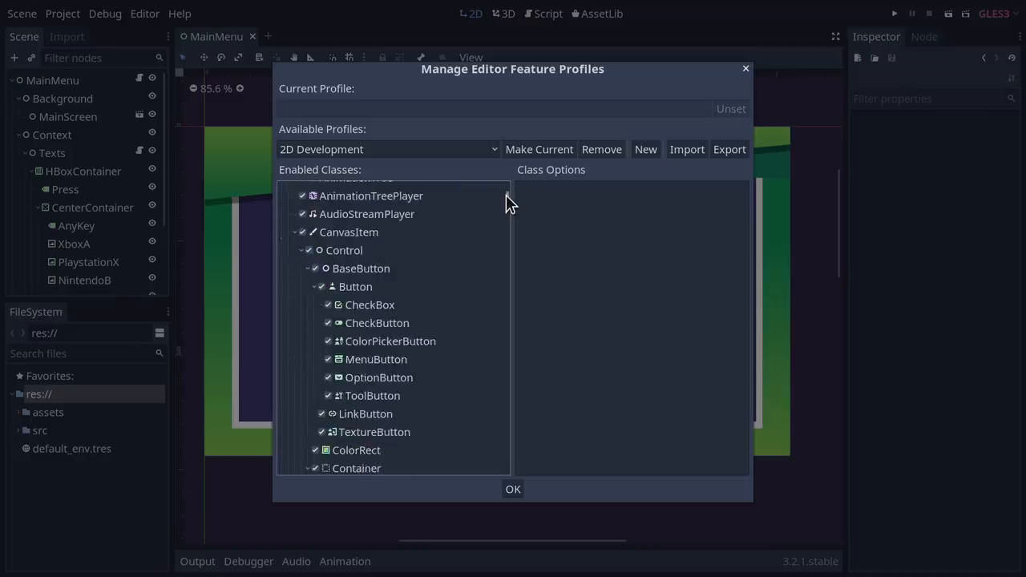
pyautogui.scroll(-3)
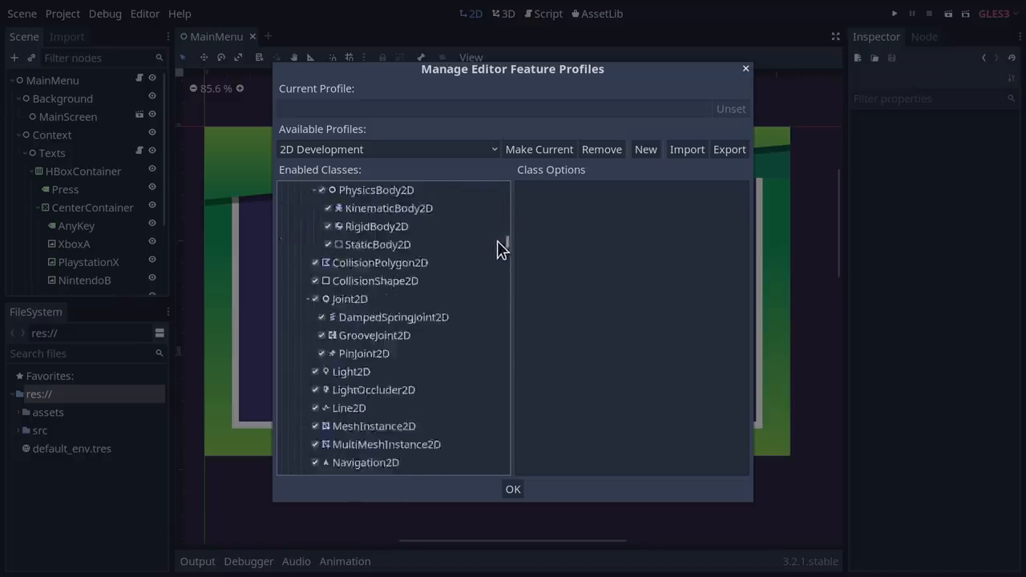
pyautogui.click(512, 489)
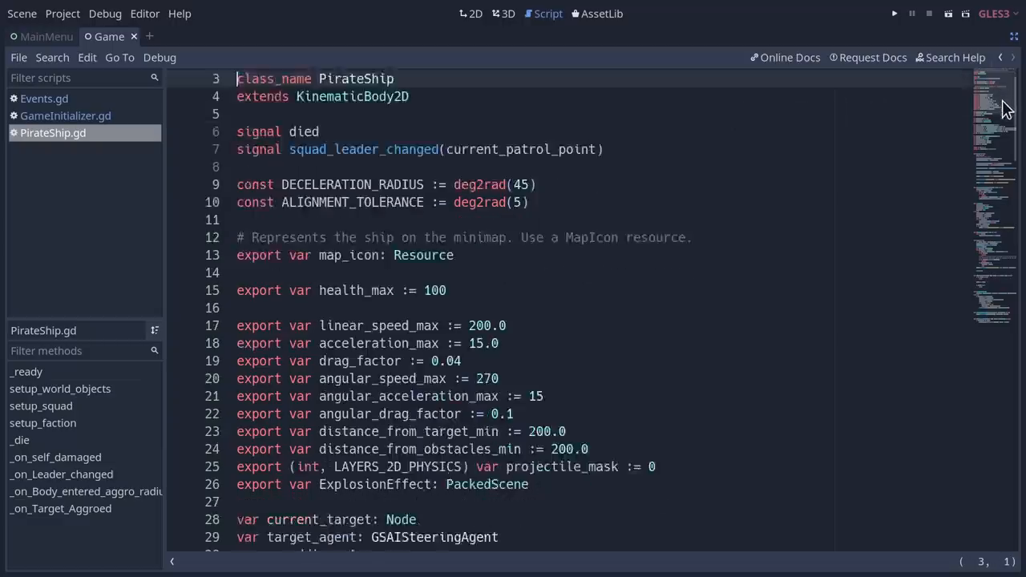
# Scroll through PirateShip.gd, then bring up the Signals demo scene in the 2D workspace
pyautogui.scroll(-3)
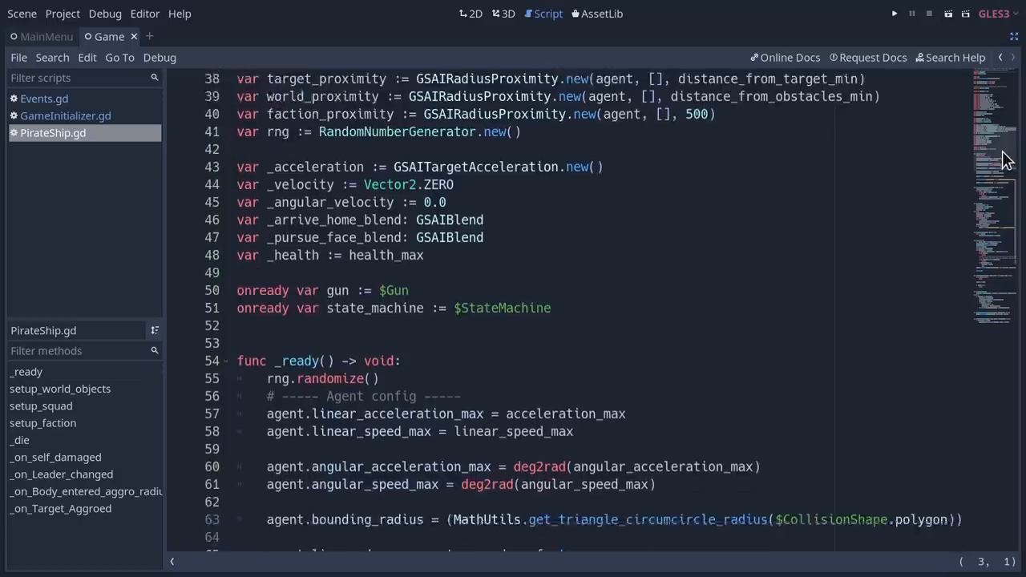
pyautogui.scroll(-3)
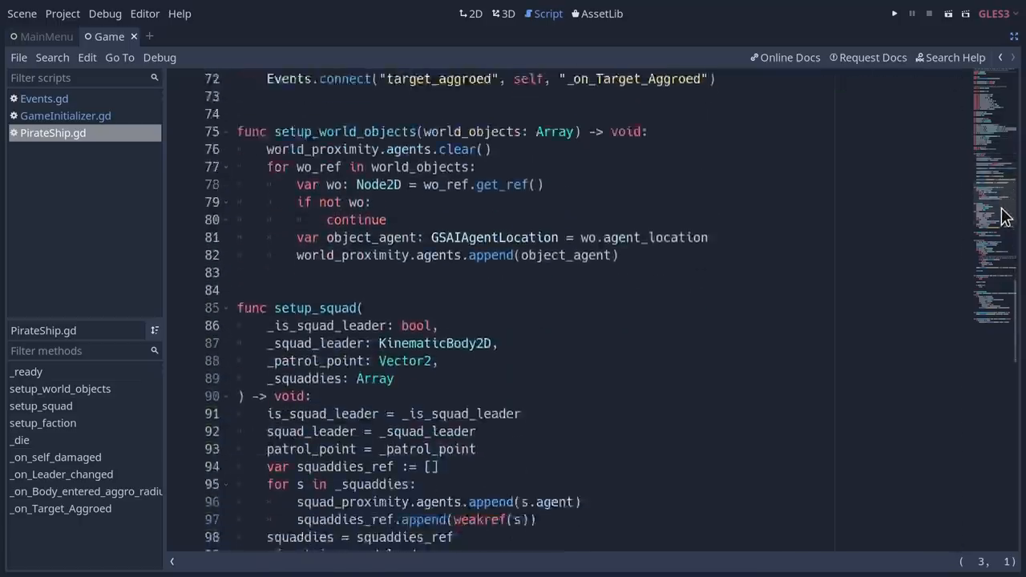
pyautogui.scroll(-3)
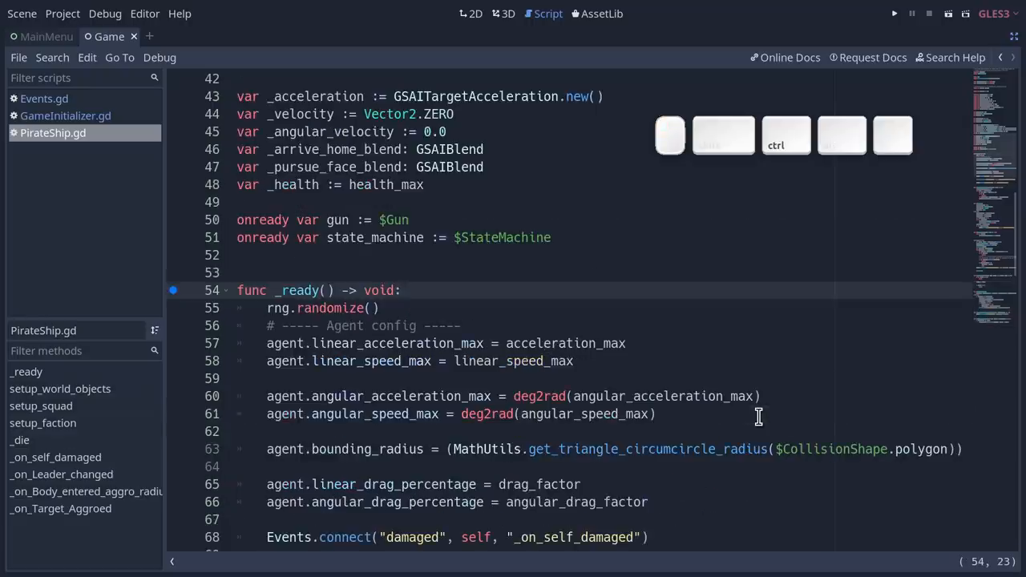
pyautogui.press('b')
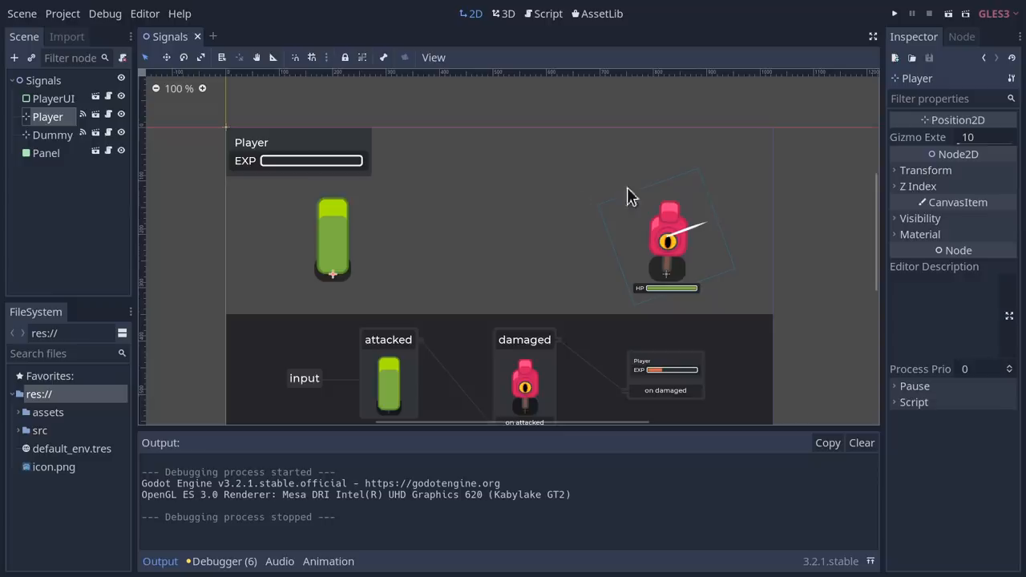
# Show Dummy.gd and its function connected to the player's attacked signal
pyautogui.click(961, 36)
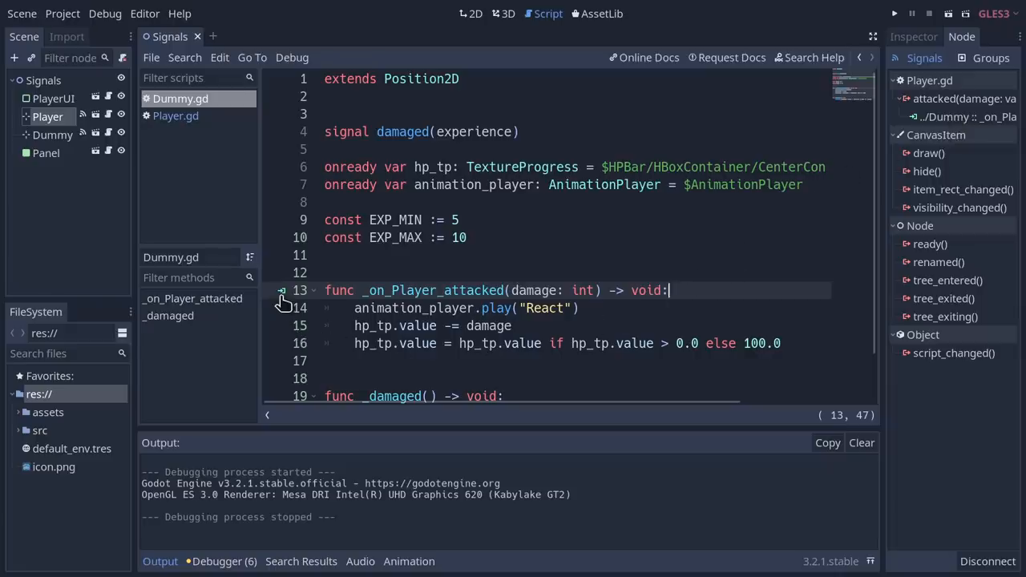
pyautogui.click(281, 291)
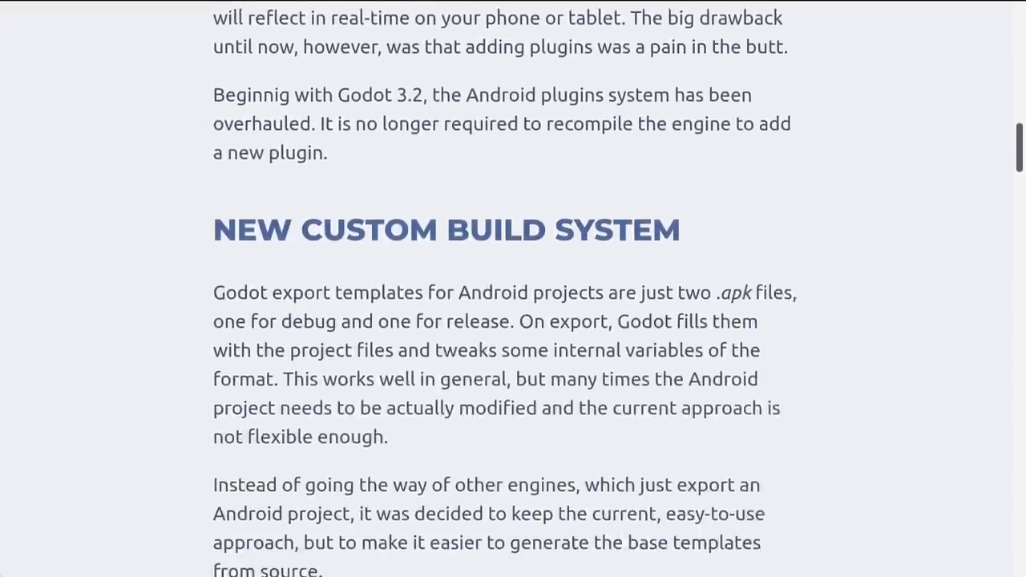
# Scroll the Android post through New Custom Build System down to New Plugin System
pyautogui.scroll(-3)
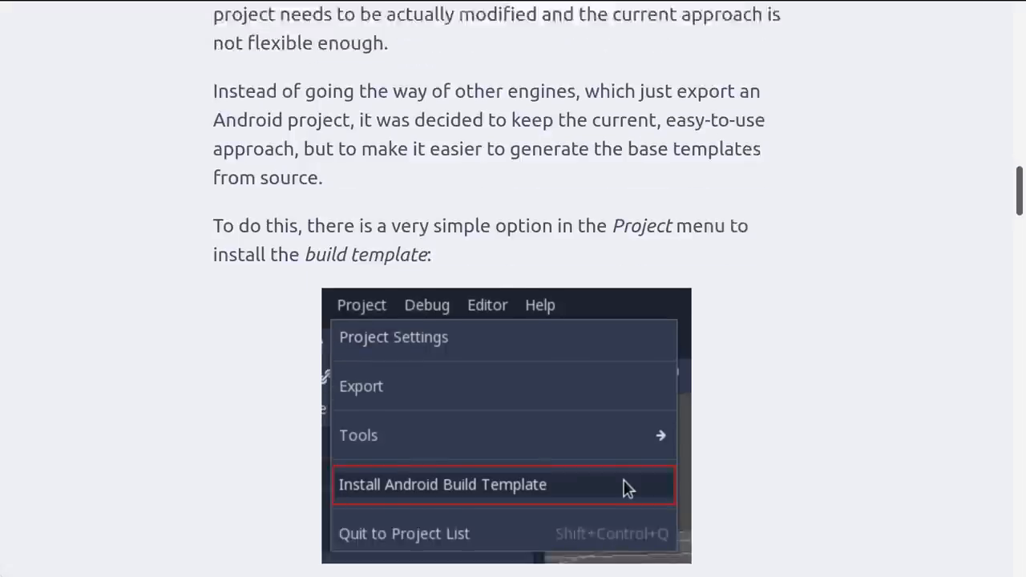
pyautogui.scroll(-3)
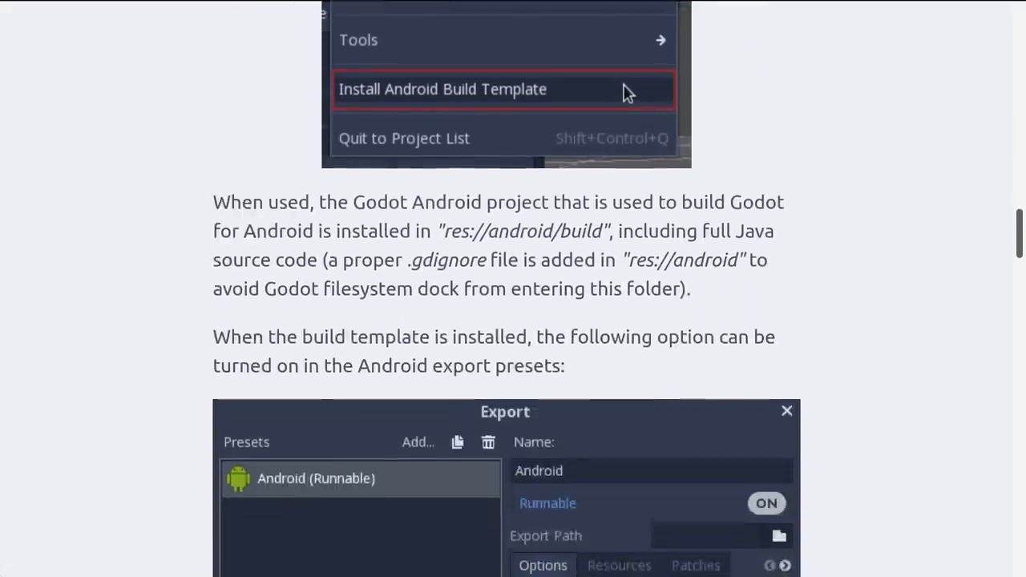
pyautogui.scroll(-3)
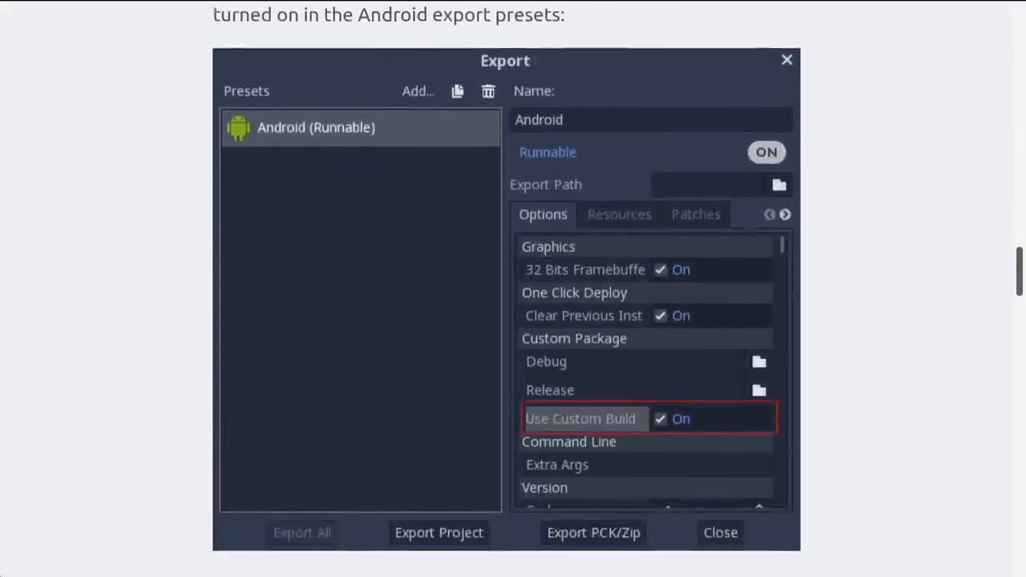
pyautogui.scroll(-3)
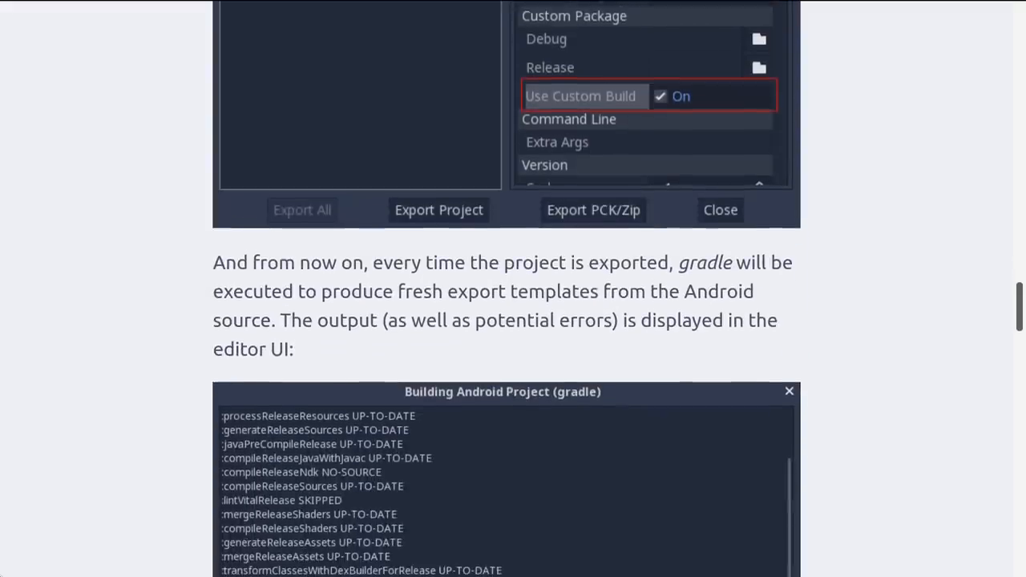
pyautogui.scroll(-3)
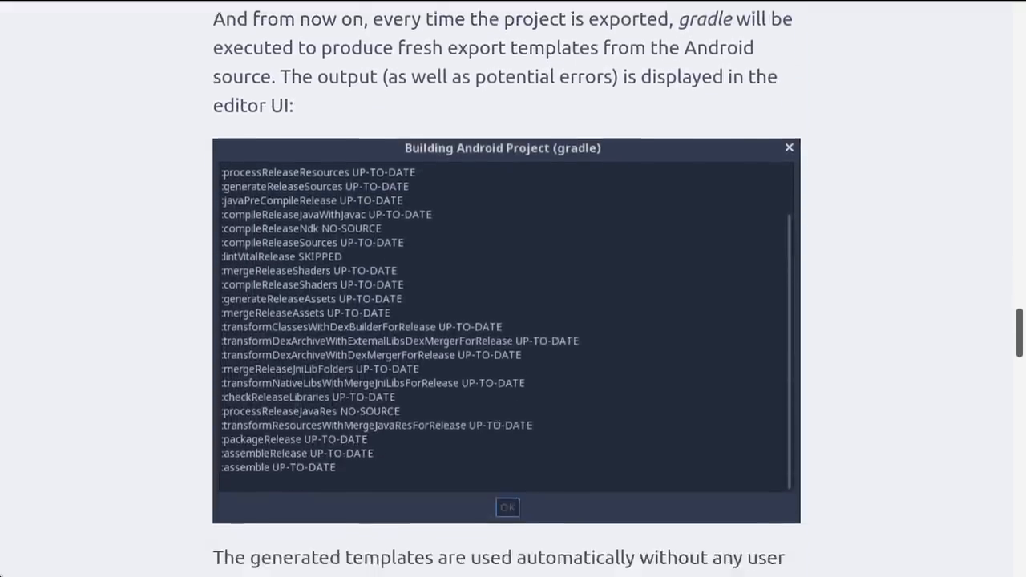
pyautogui.scroll(-3)
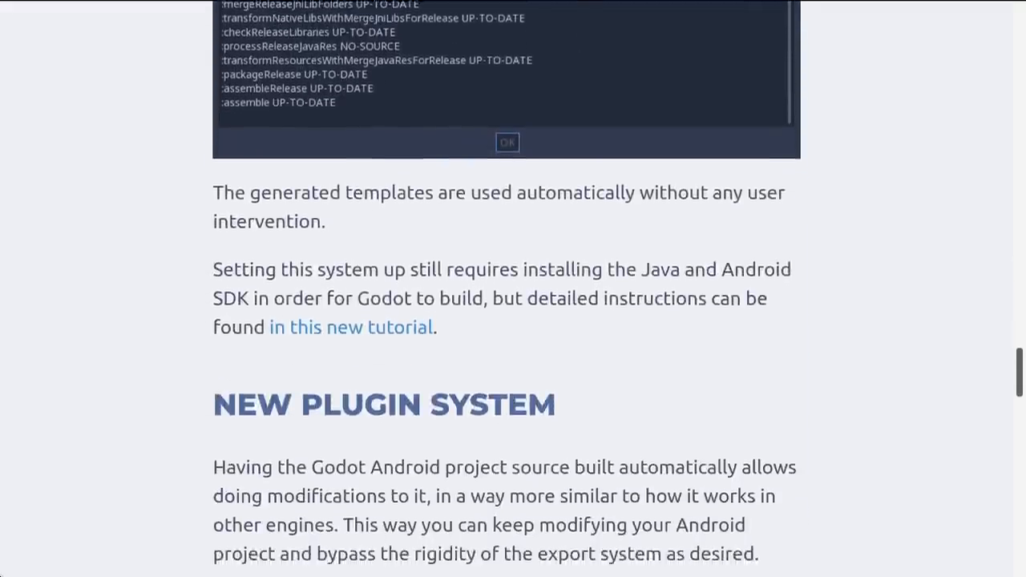
pyautogui.scroll(-3)
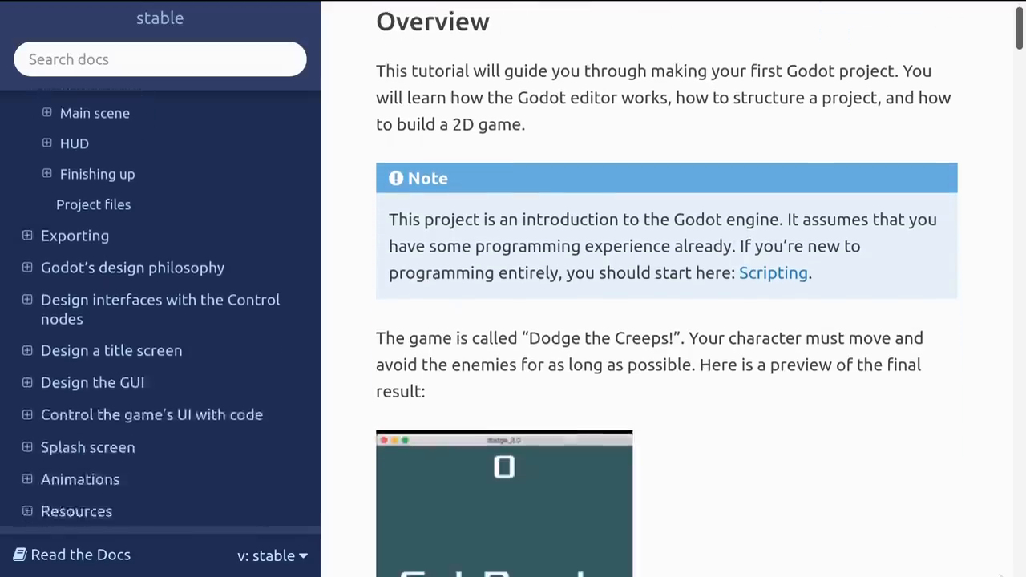
# Scroll through the Dodge the Creeps tutorial and GDQuest's code writing style guidelines
pyautogui.scroll(-3)
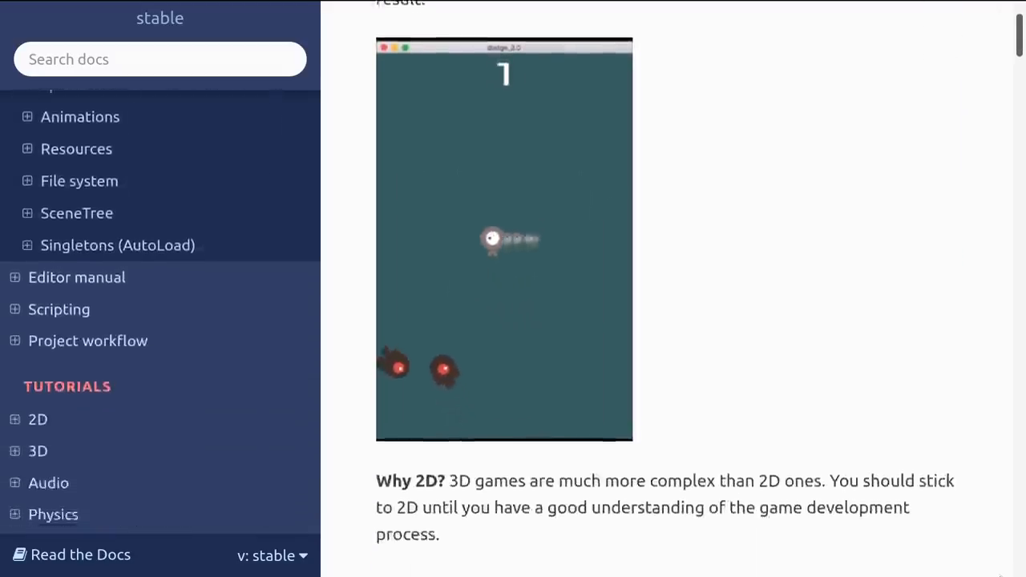
pyautogui.scroll(-3)
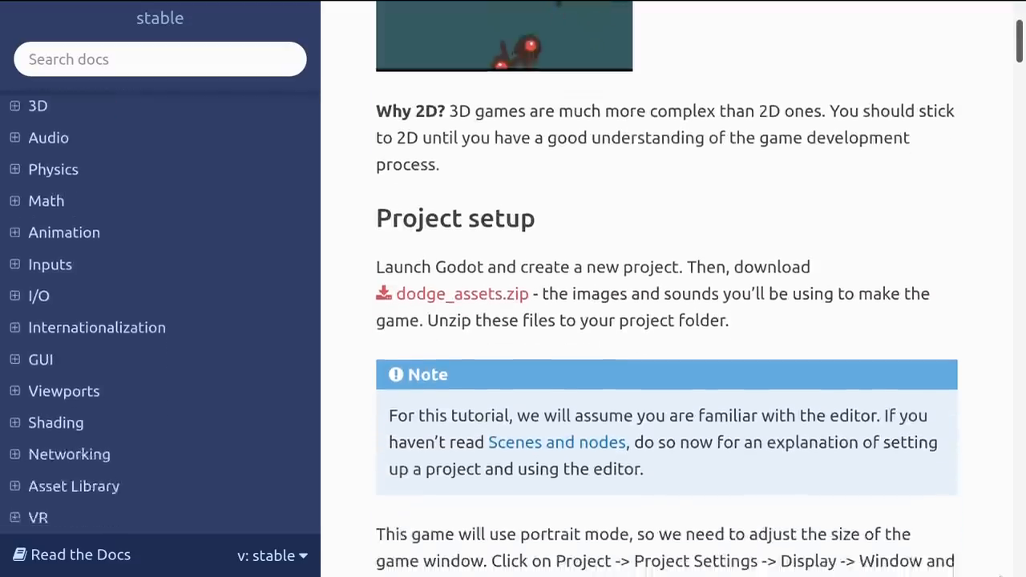
pyautogui.scroll(-3)
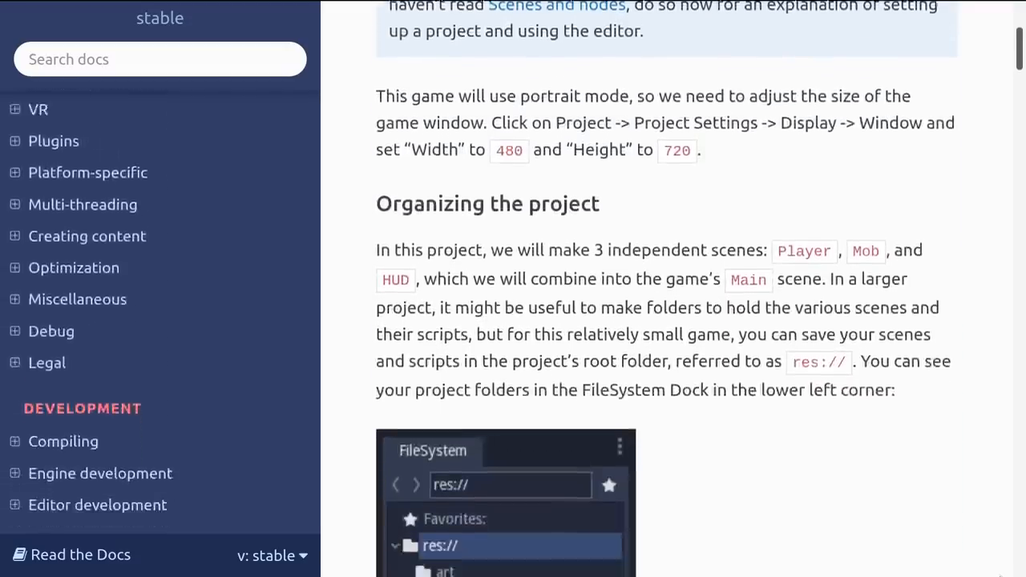
pyautogui.scroll(-3)
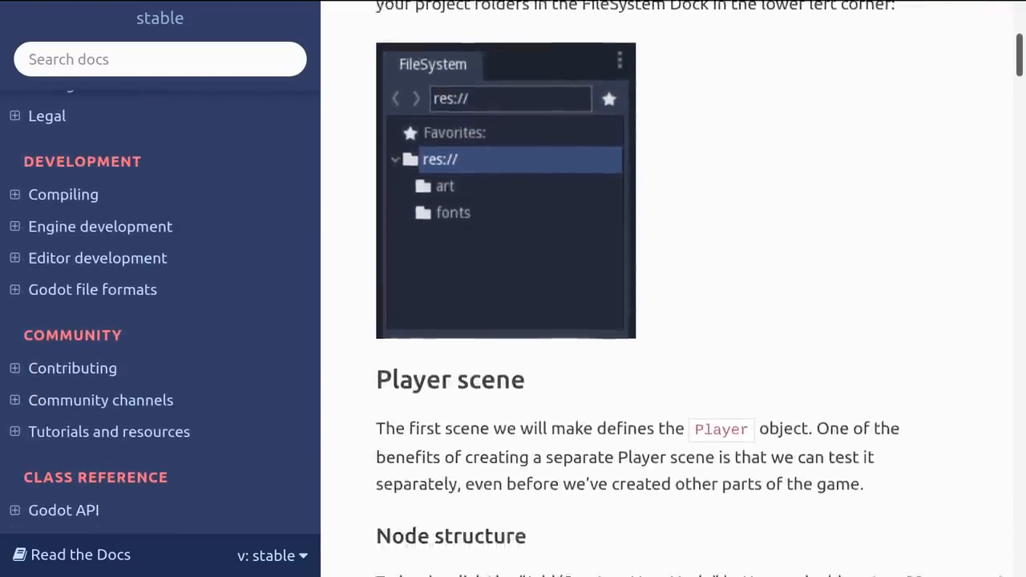
pyautogui.scroll(-3)
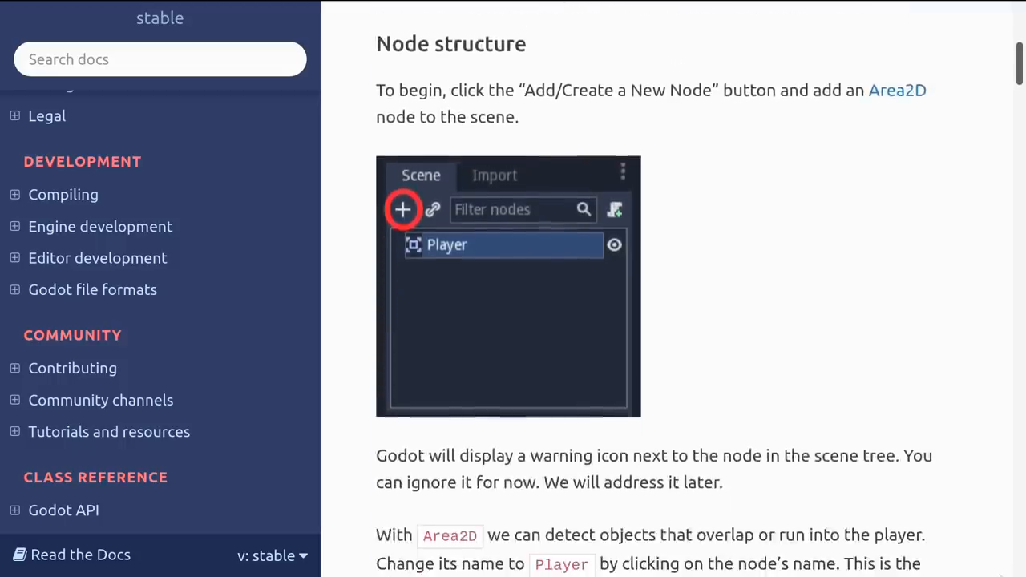
pyautogui.scroll(-3)
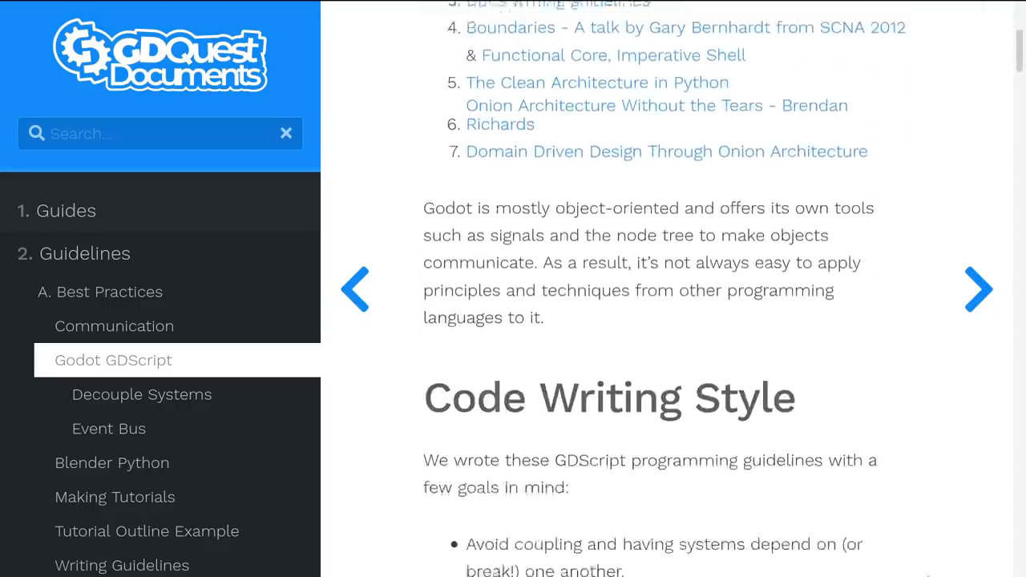
pyautogui.scroll(-3)
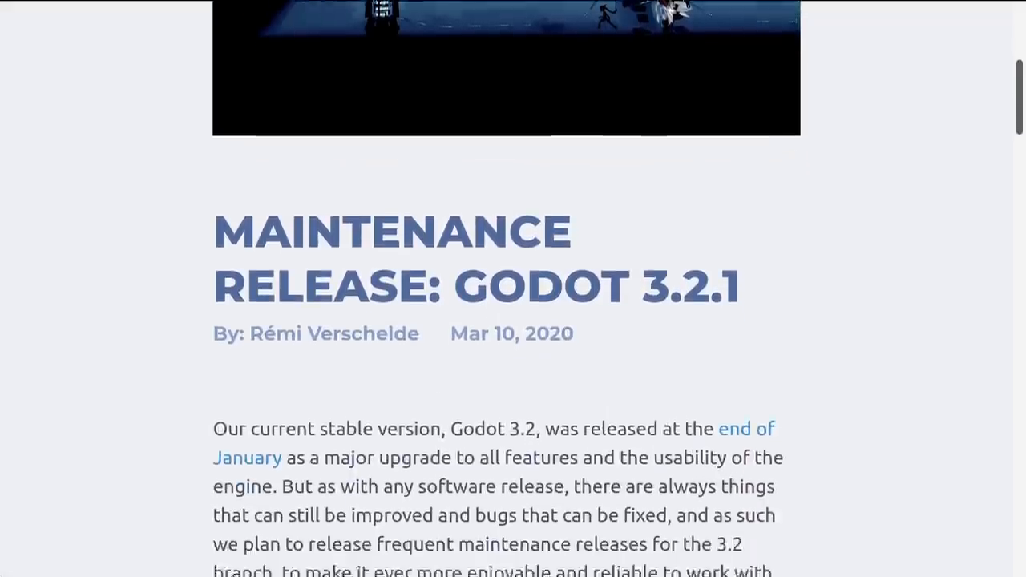
# Scroll the Godot 3.2.1 maintenance release post down to its Changes list
pyautogui.scroll(-3)
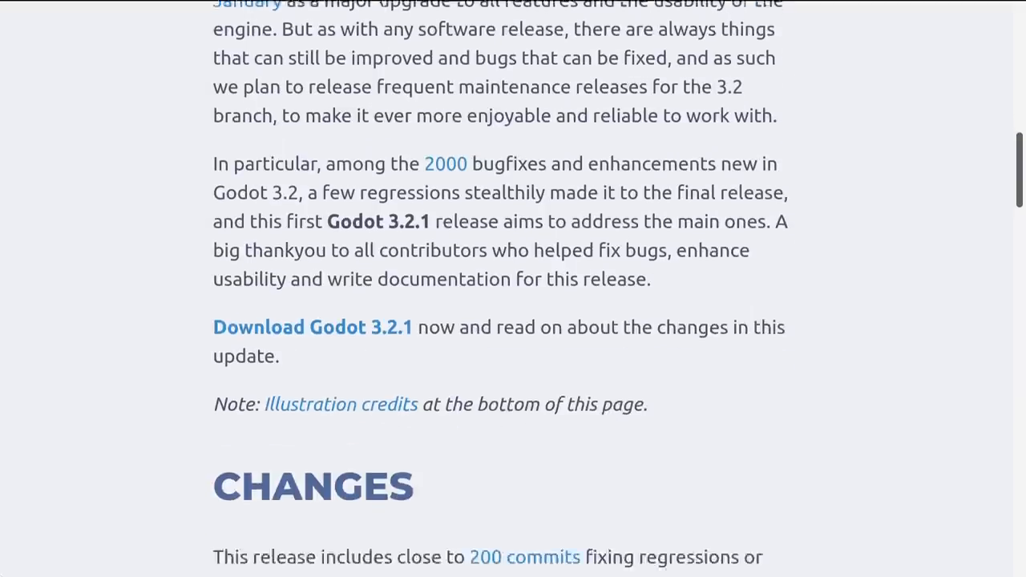
pyautogui.scroll(-3)
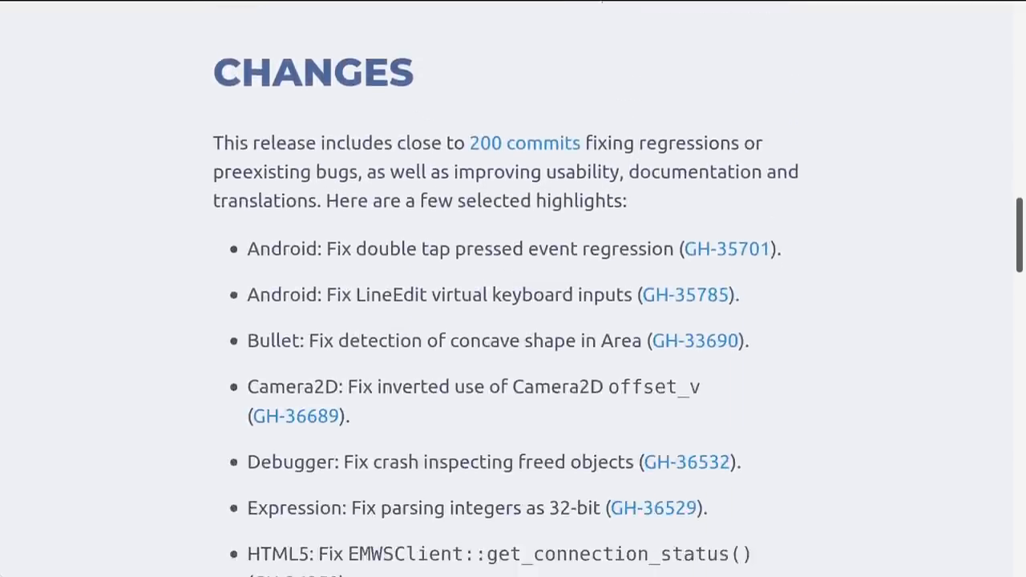
pyautogui.scroll(-3)
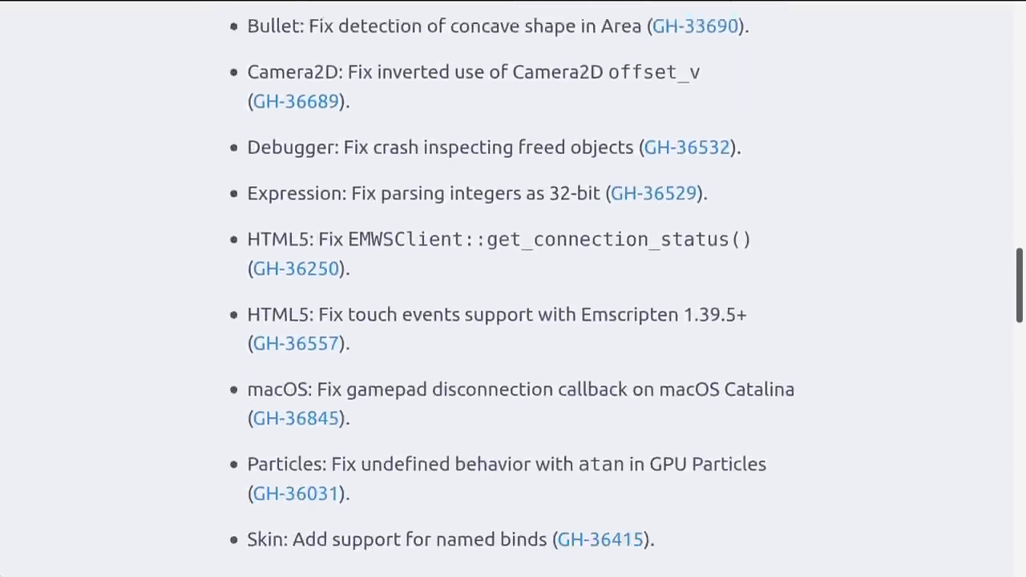
pyautogui.scroll(3)
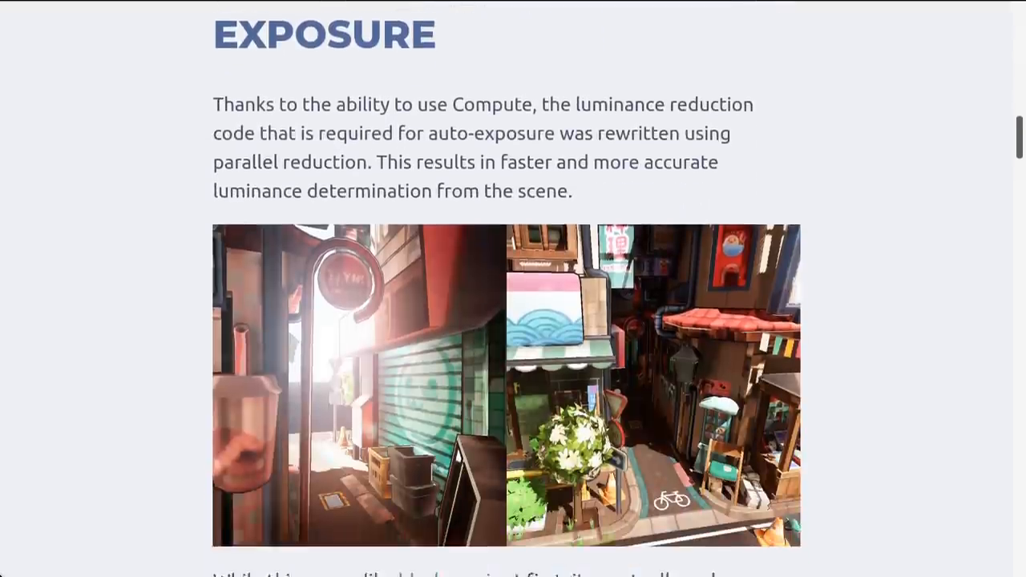
# Scroll past the Exposure, Glow/Bloom and Depth of Field sections, then enlarge the multi-window editor tweet screenshot
pyautogui.scroll(-3)
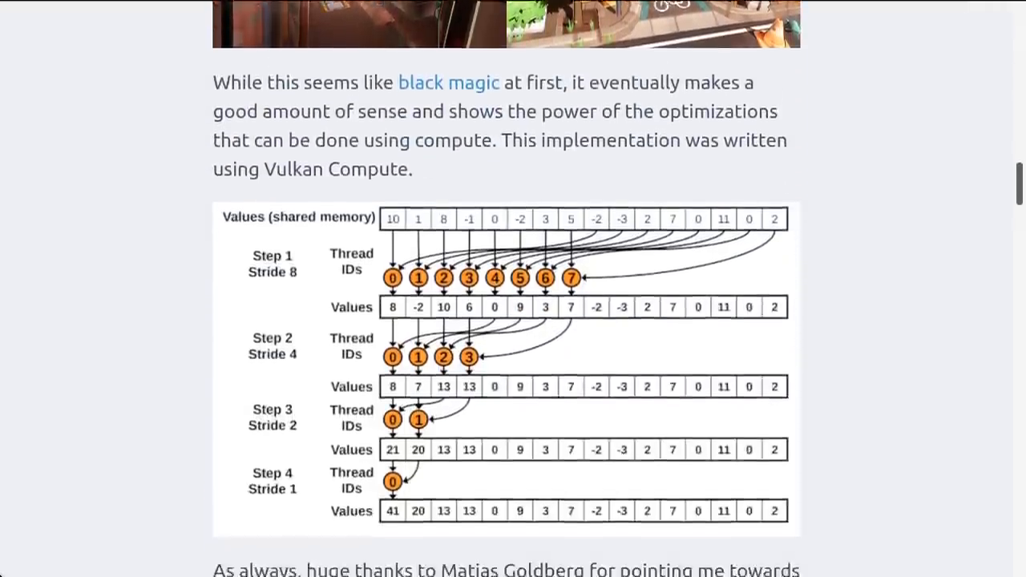
pyautogui.scroll(-3)
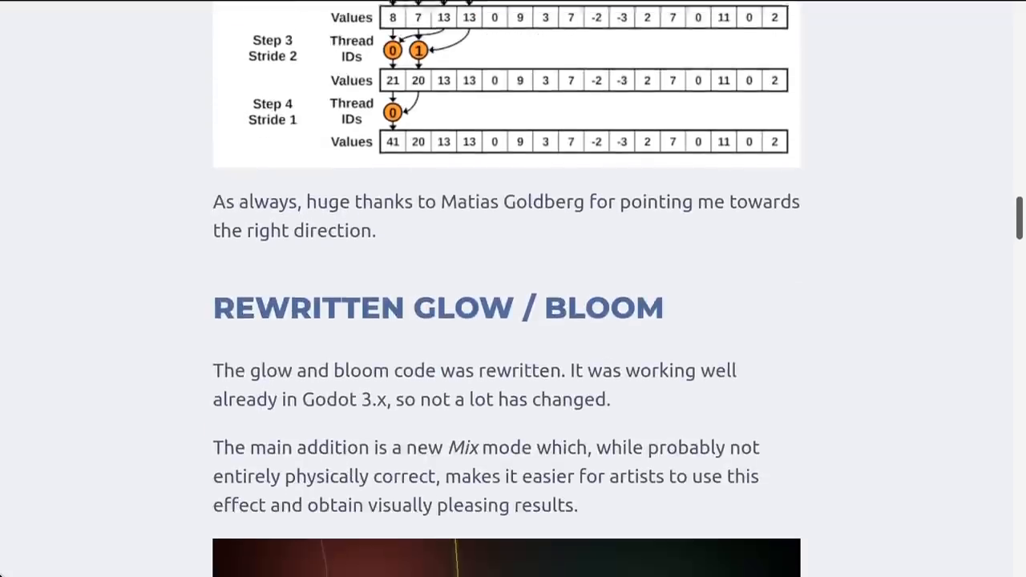
pyautogui.scroll(-3)
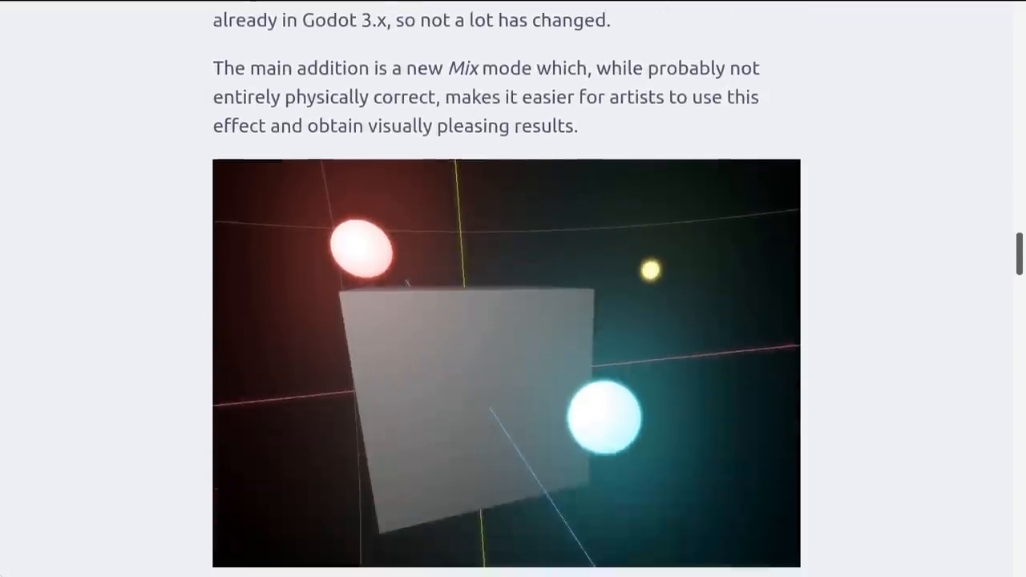
pyautogui.scroll(-3)
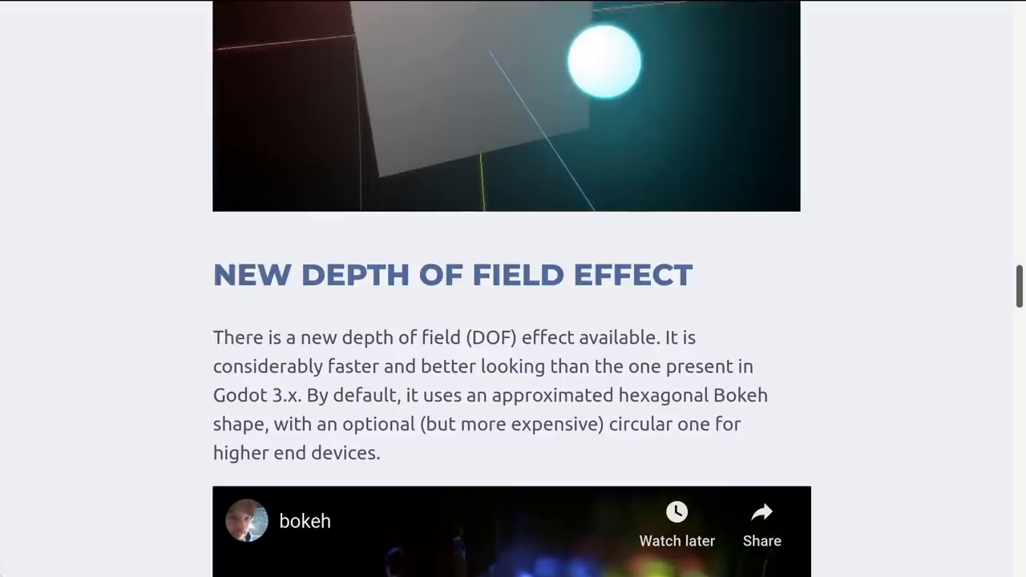
pyautogui.scroll(-3)
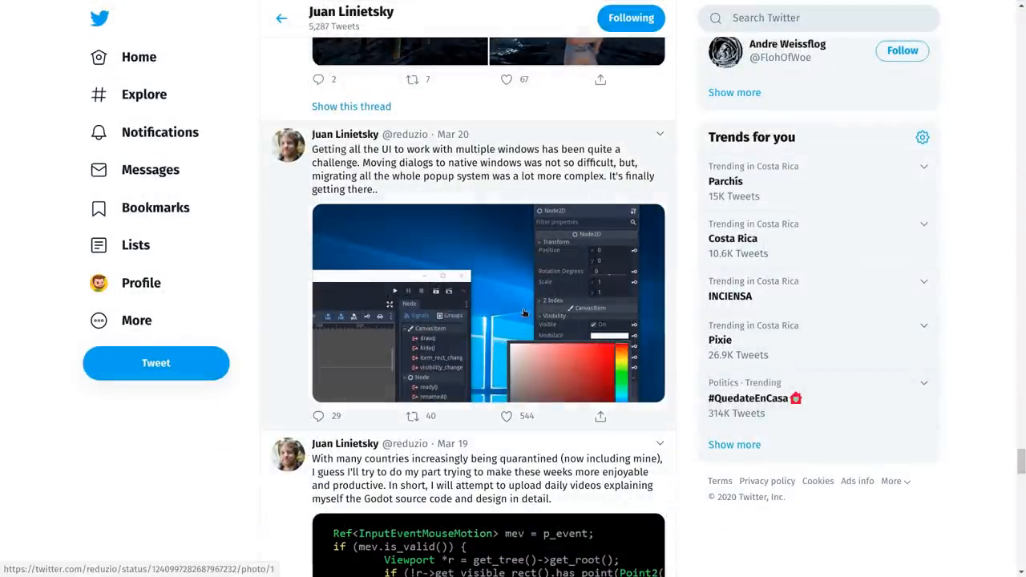
pyautogui.click(487, 303)
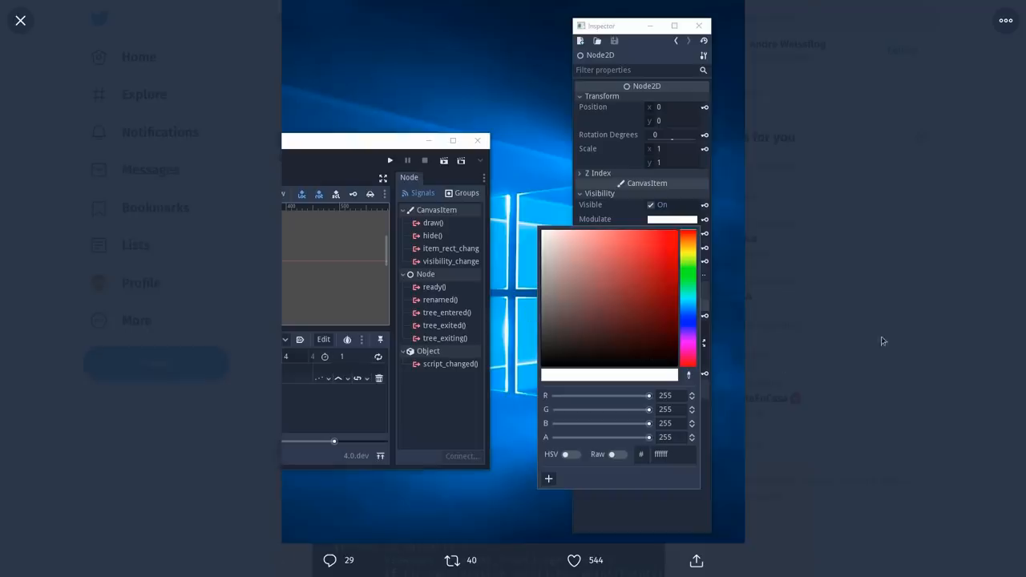